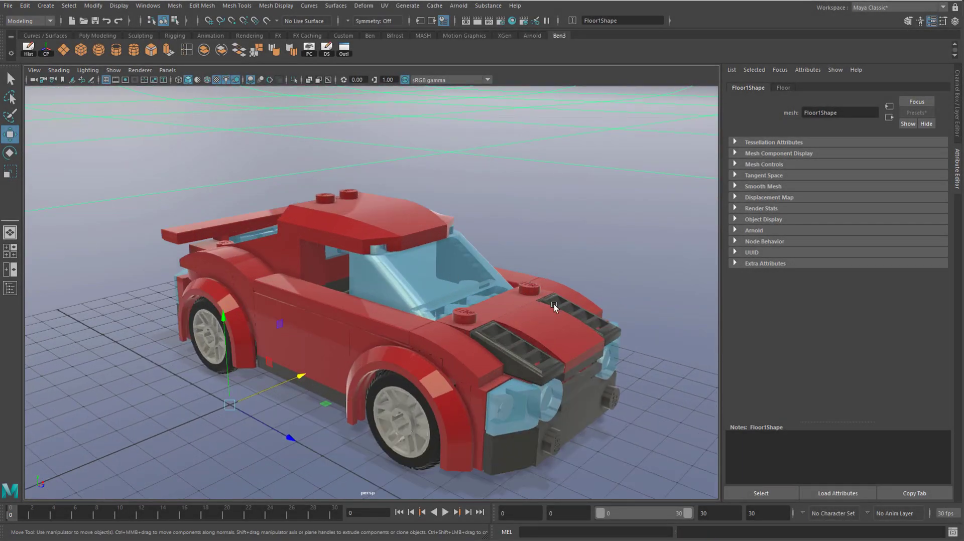
# Zoom out to see the whole scene and move a loose Lego part aside
pyautogui.moveTo(553, 307); pyautogui.dragTo(562, 357)
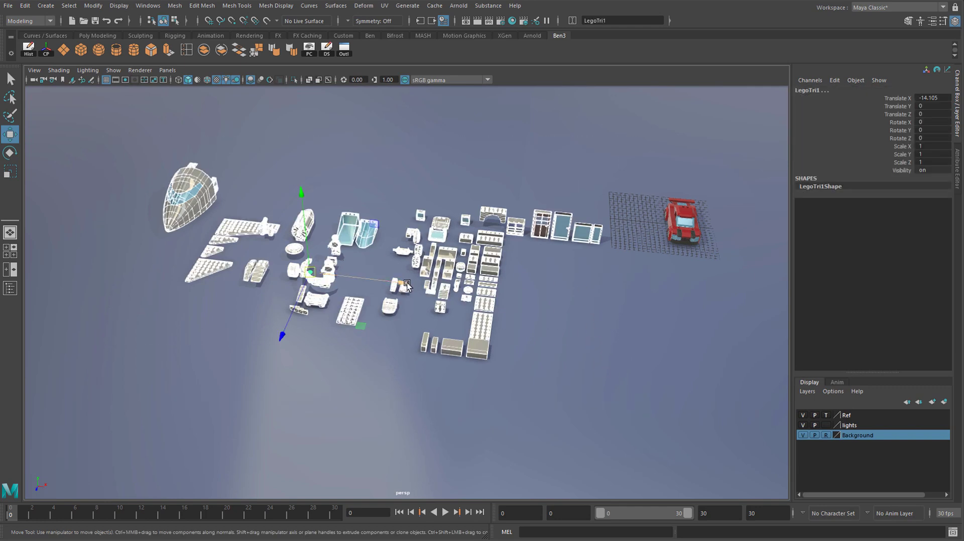
pyautogui.moveTo(406, 286); pyautogui.dragTo(362, 284)
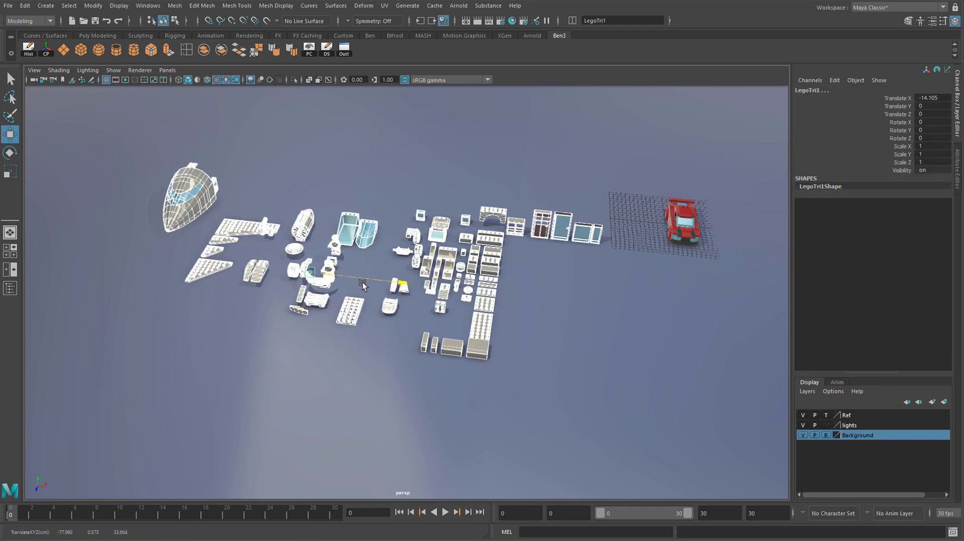
pyautogui.moveTo(363, 283); pyautogui.dragTo(273, 246)
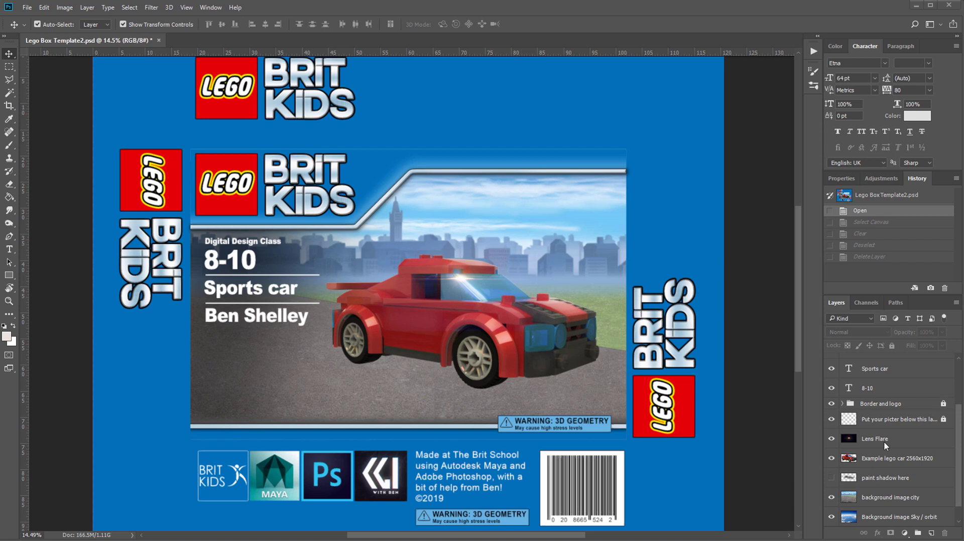
pyautogui.moveTo(532, 413)
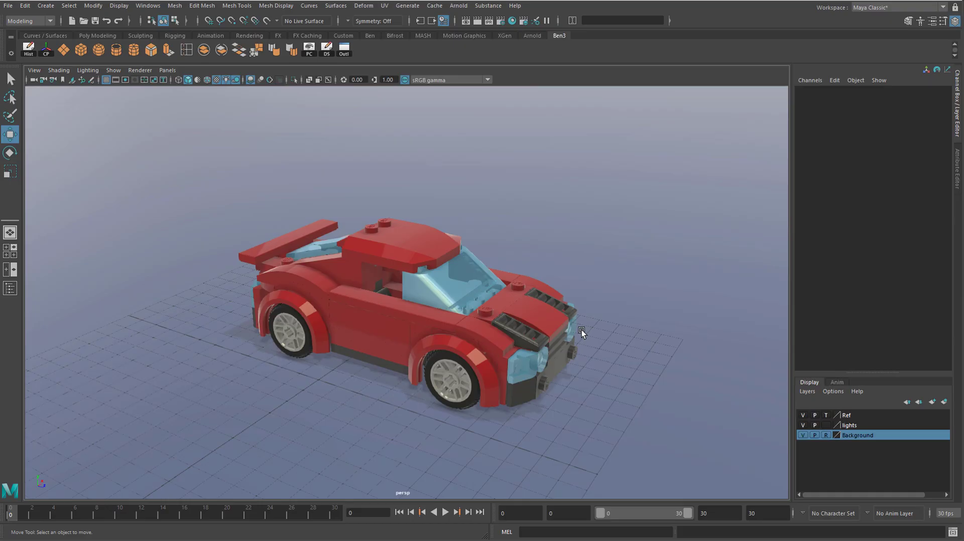
pyautogui.moveTo(466, 319)
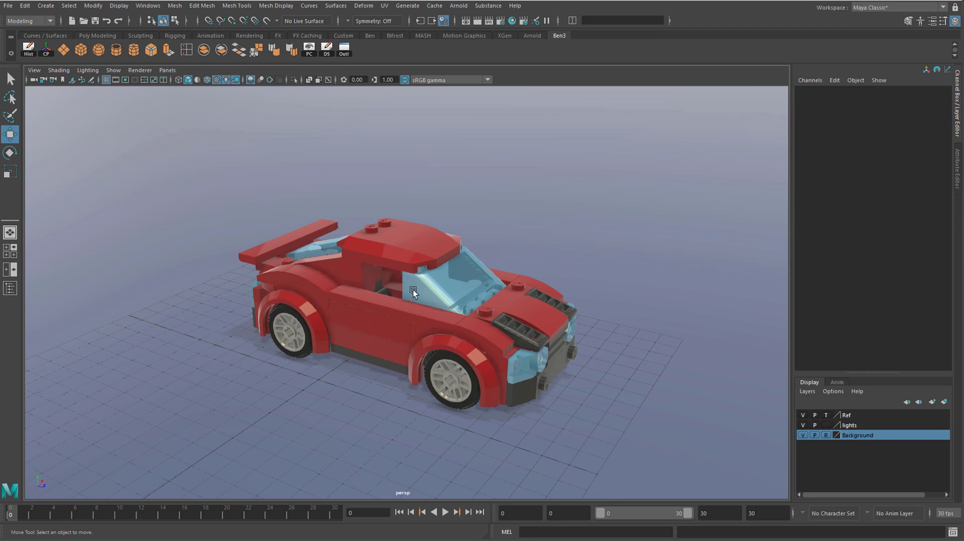
# Frame the car from a low front three-quarter angle, select the camera, set frame 10
pyautogui.moveTo(411, 294); pyautogui.dragTo(513, 321)
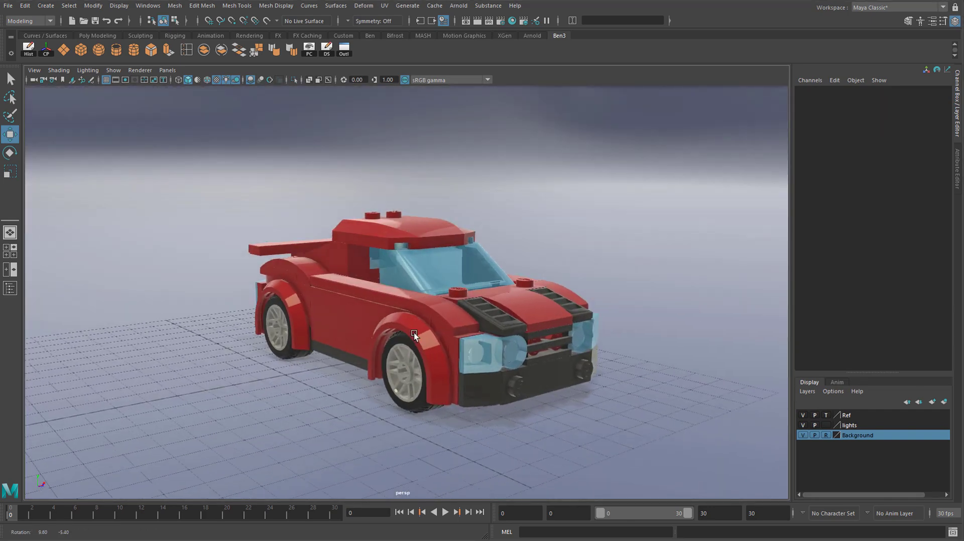
pyautogui.moveTo(415, 335); pyautogui.dragTo(424, 335)
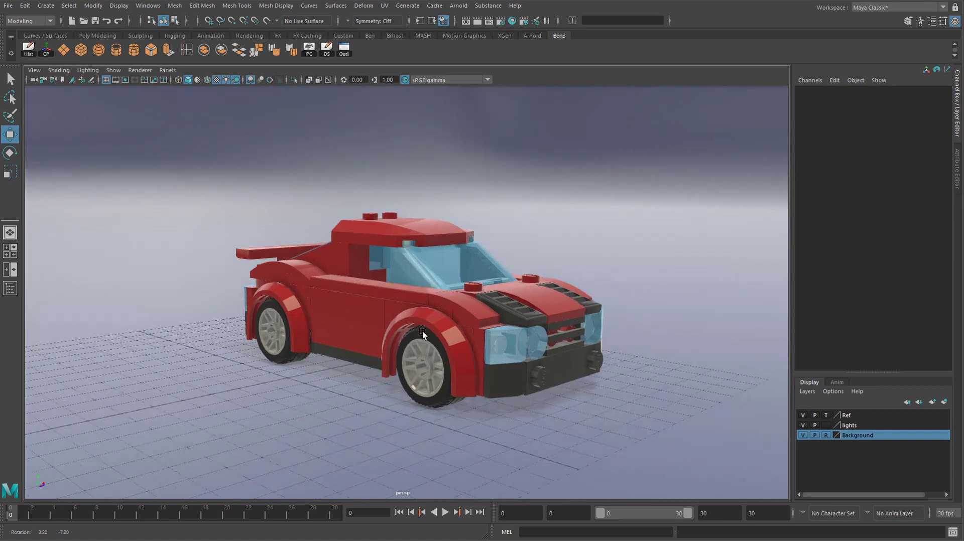
pyautogui.moveTo(422, 335); pyautogui.dragTo(178, 205)
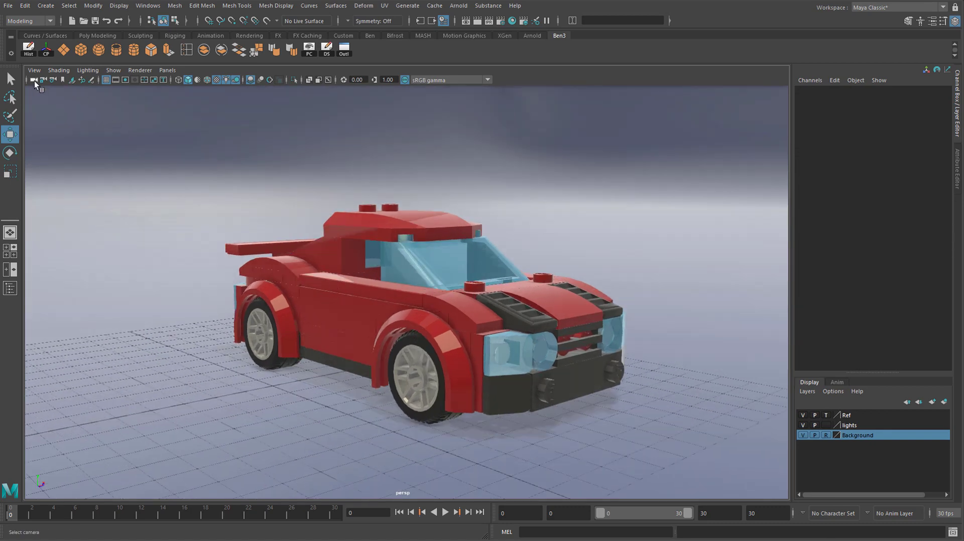
pyautogui.moveTo(35, 85)
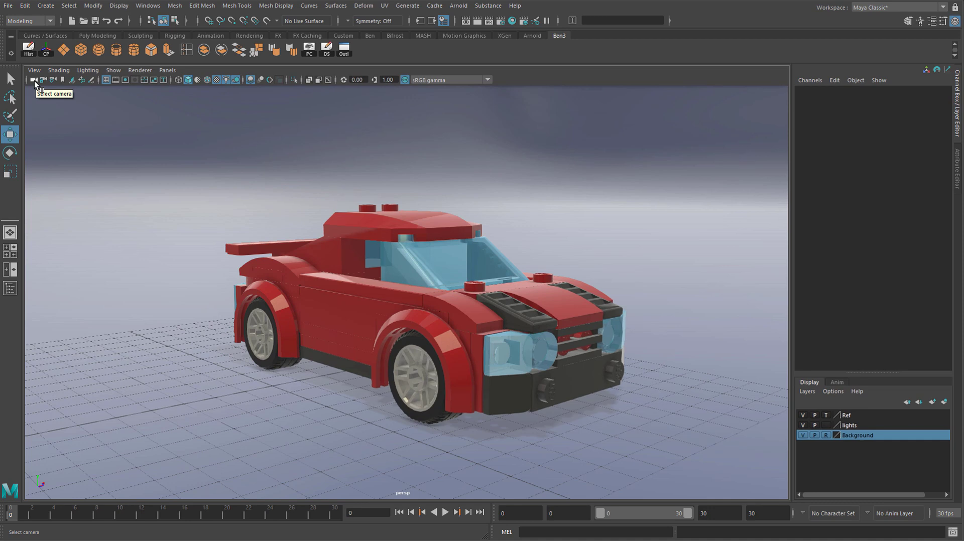
pyautogui.click(35, 80)
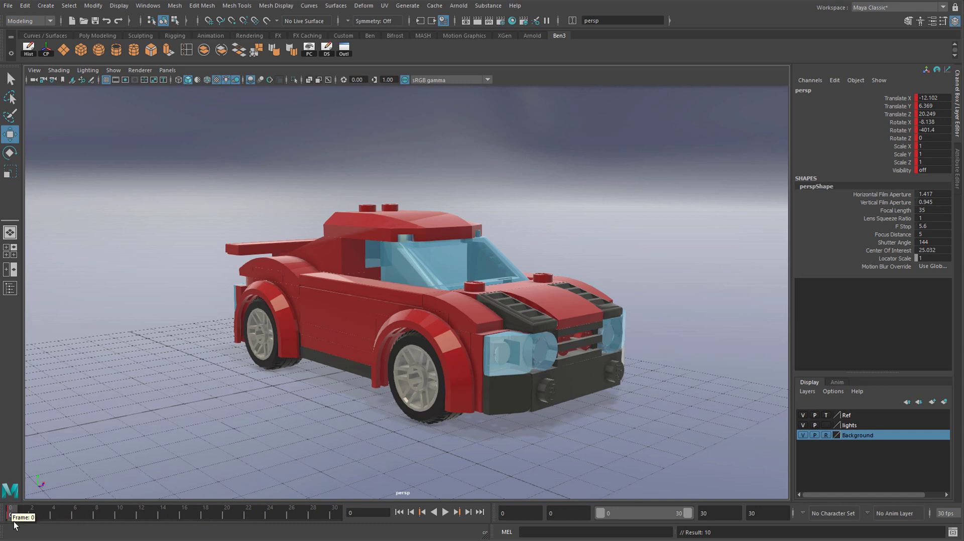
pyautogui.click(445, 512)
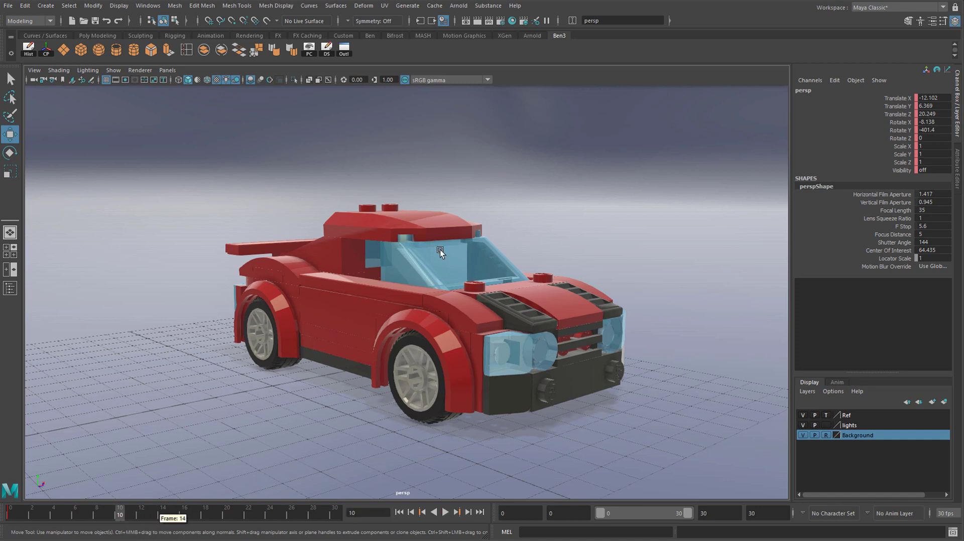
pyautogui.moveTo(229, 465)
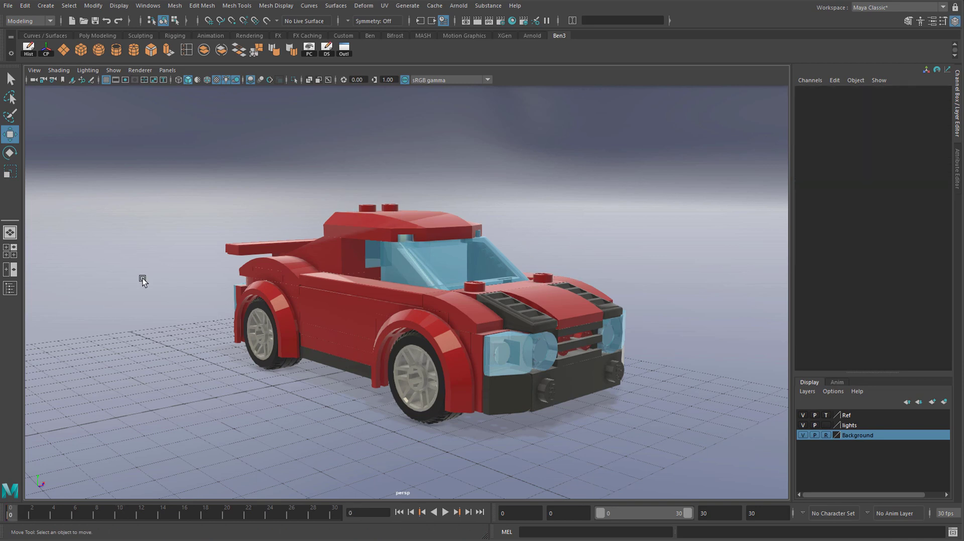
pyautogui.moveTo(616, 257)
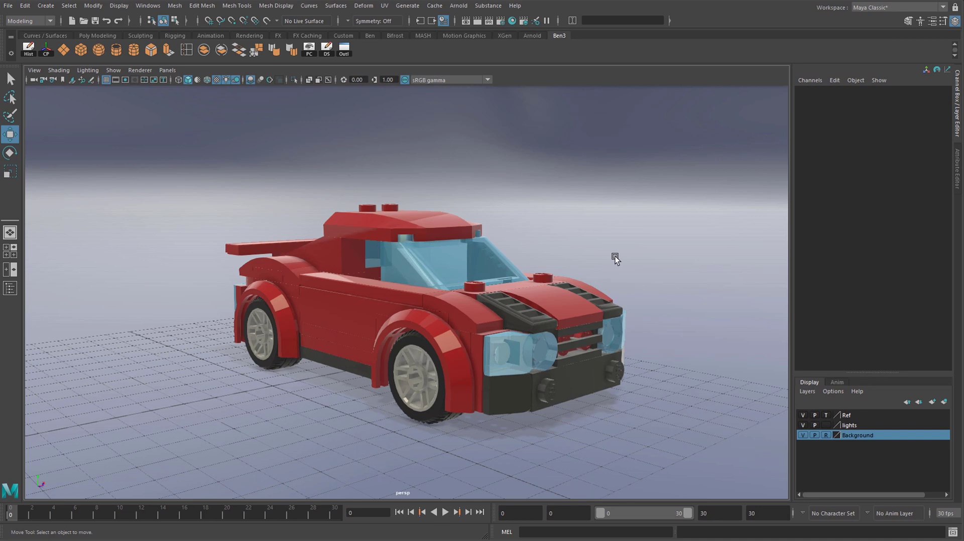
pyautogui.moveTo(866, 112)
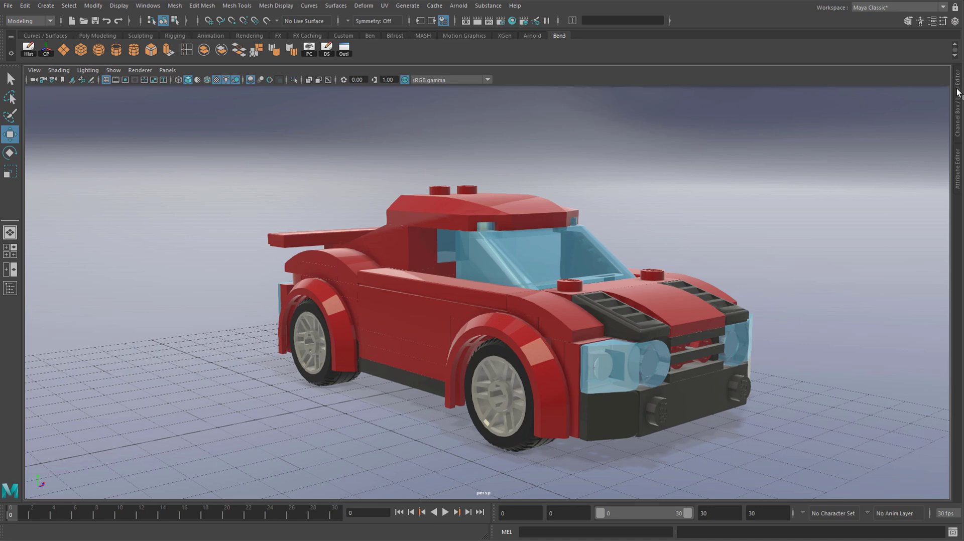
# Reopen the Attribute Editor to show the Floor aiStandardSurface settings
pyautogui.click(941, 21)
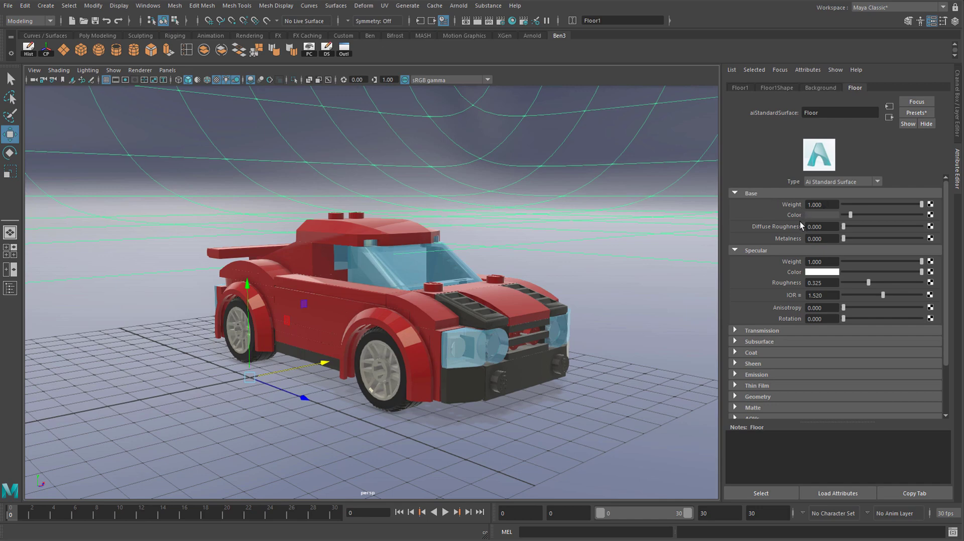
pyautogui.moveTo(805, 219)
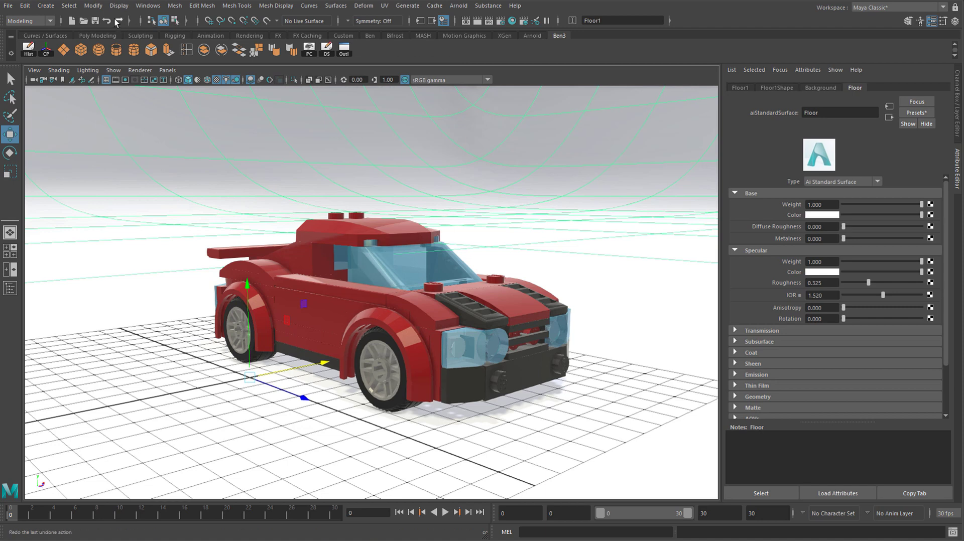
# Save the Lego car scene under its current name, then open the Arnold menu
pyautogui.click(95, 20)
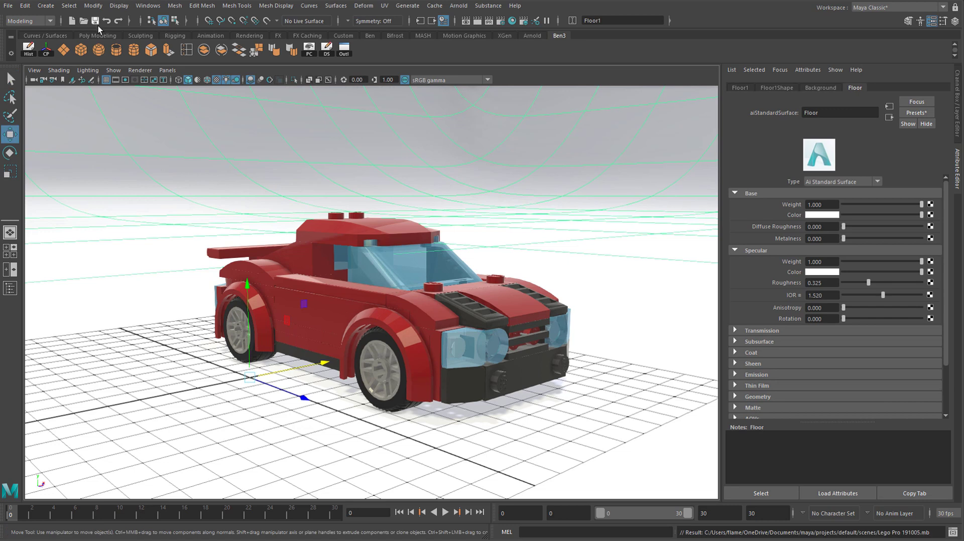
pyautogui.moveTo(95, 20)
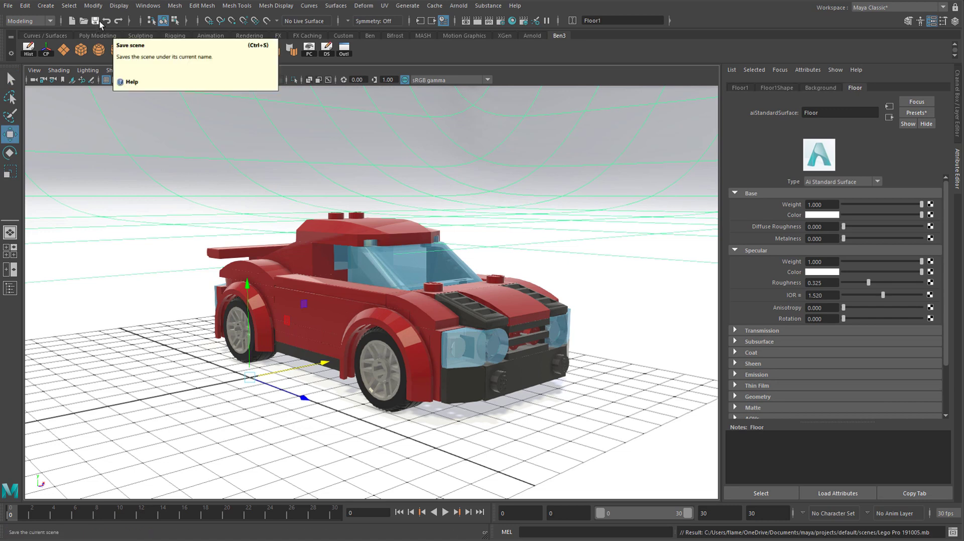
pyautogui.click(96, 20)
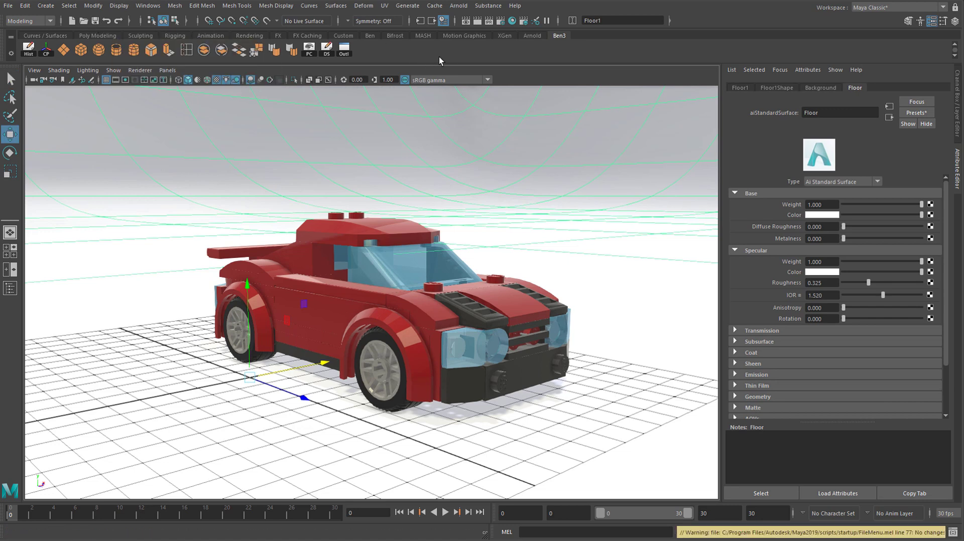
pyautogui.moveTo(458, 6)
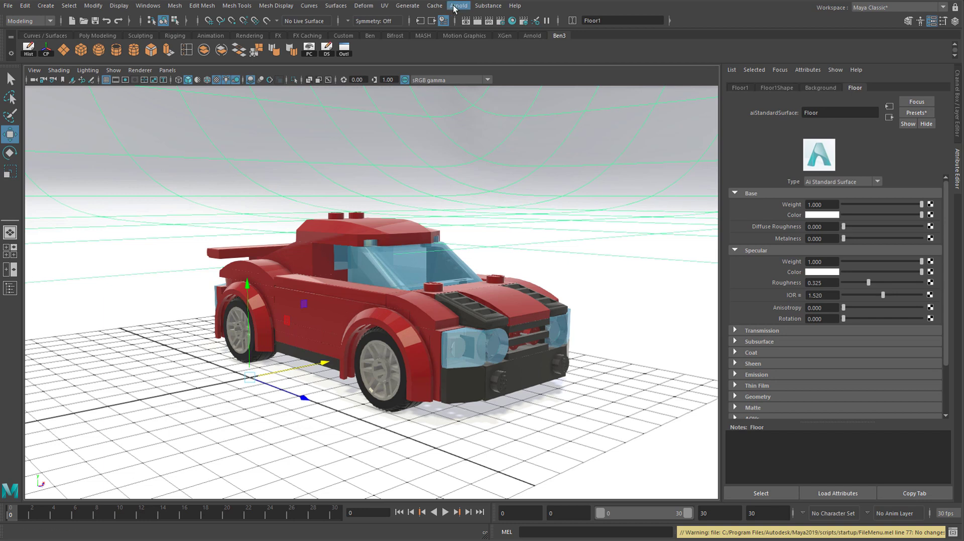
pyautogui.moveTo(460, 29)
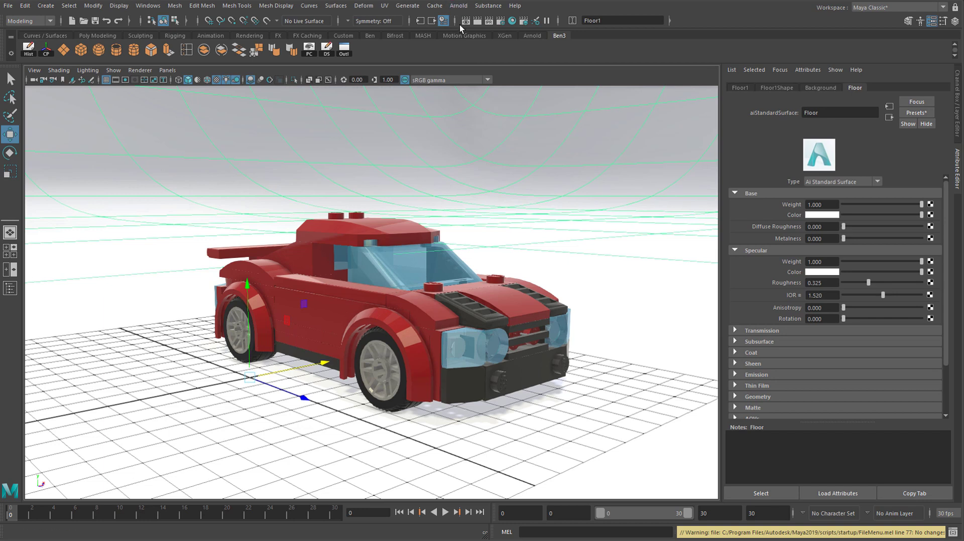
pyautogui.click(459, 5)
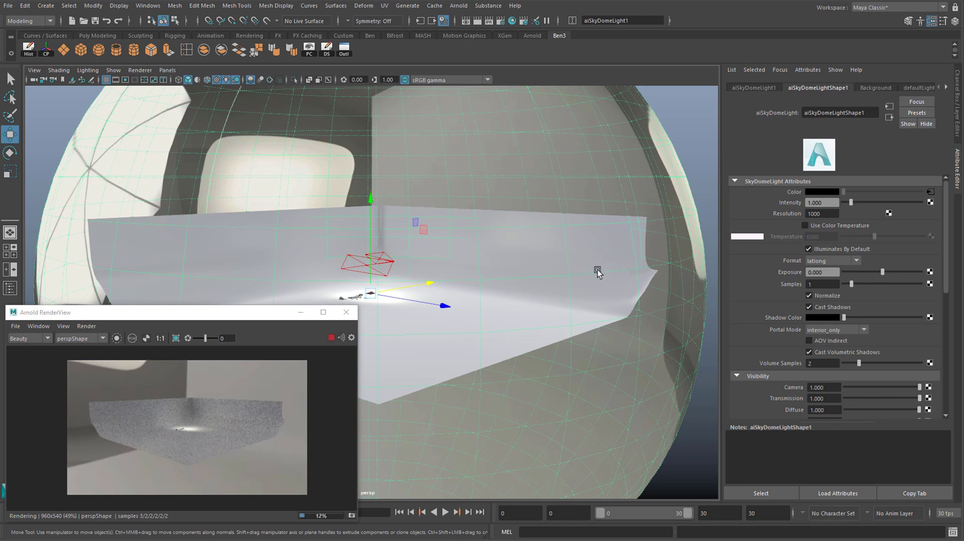
# Choose a studio HDRI image to texture the sky dome light
pyautogui.moveTo(851, 202); pyautogui.dragTo(854, 202)
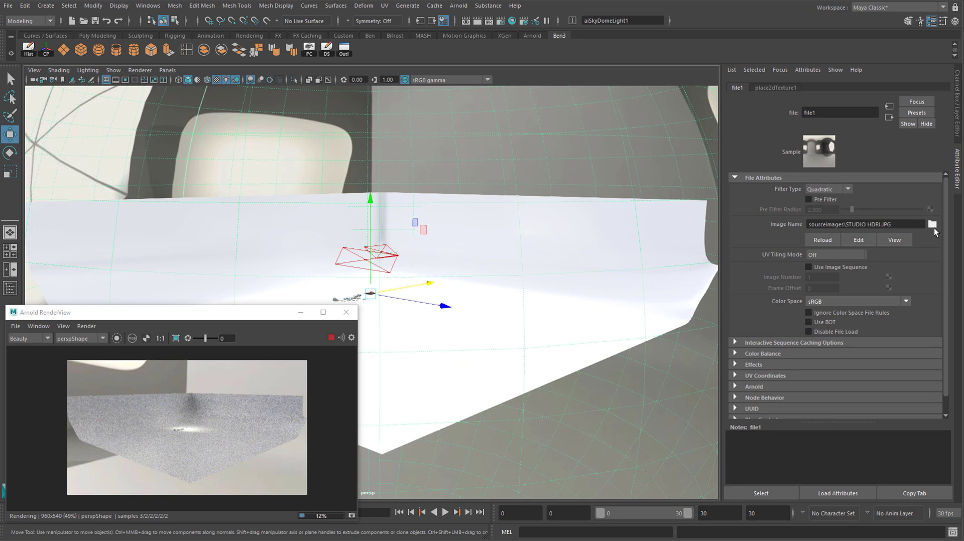
pyautogui.click(931, 223)
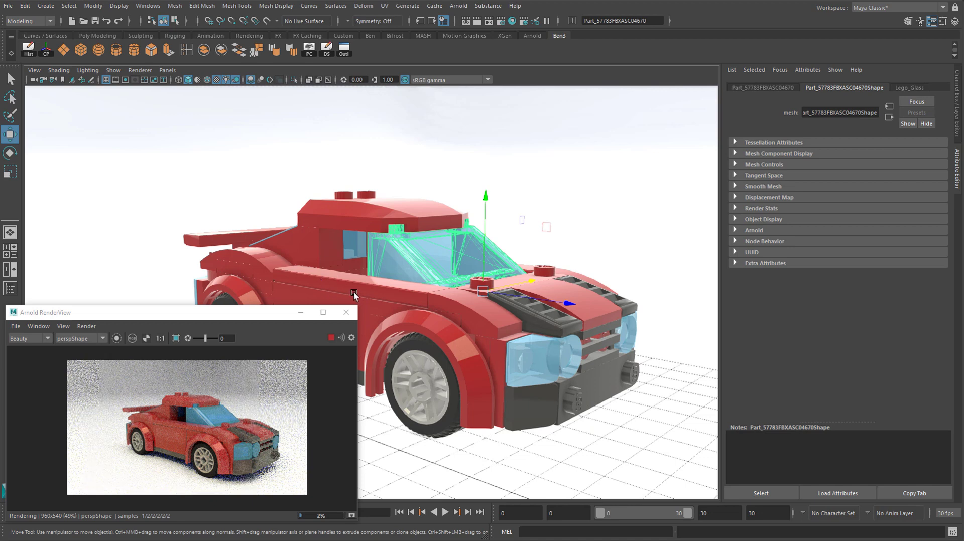
pyautogui.moveTo(438, 301)
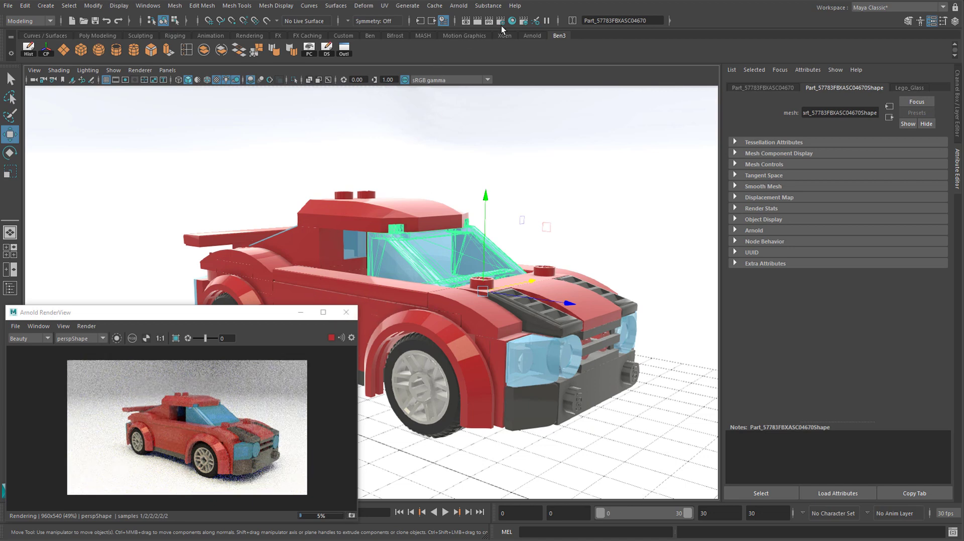
pyautogui.moveTo(502, 21)
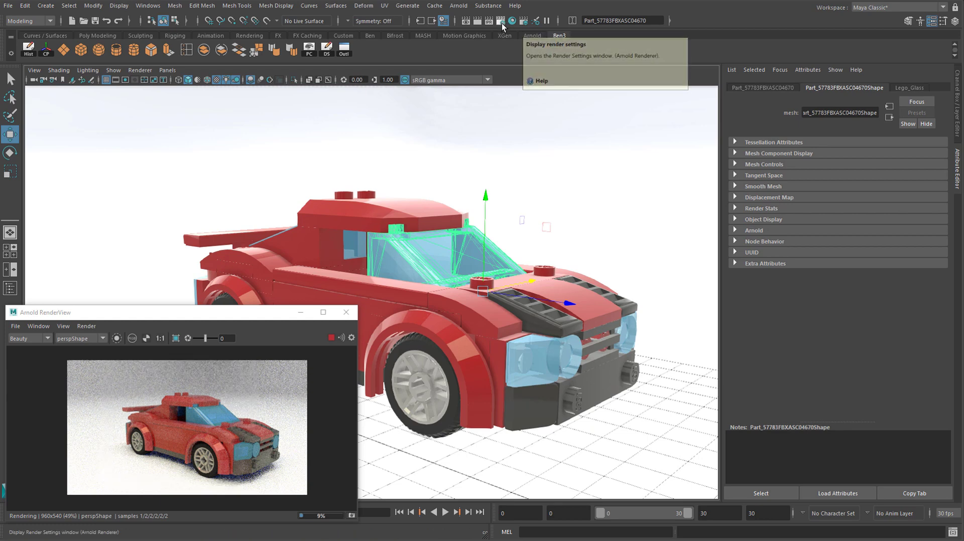
# Set the render image size to the HD_1080 preset (1920 by 1080)
pyautogui.click(501, 20)
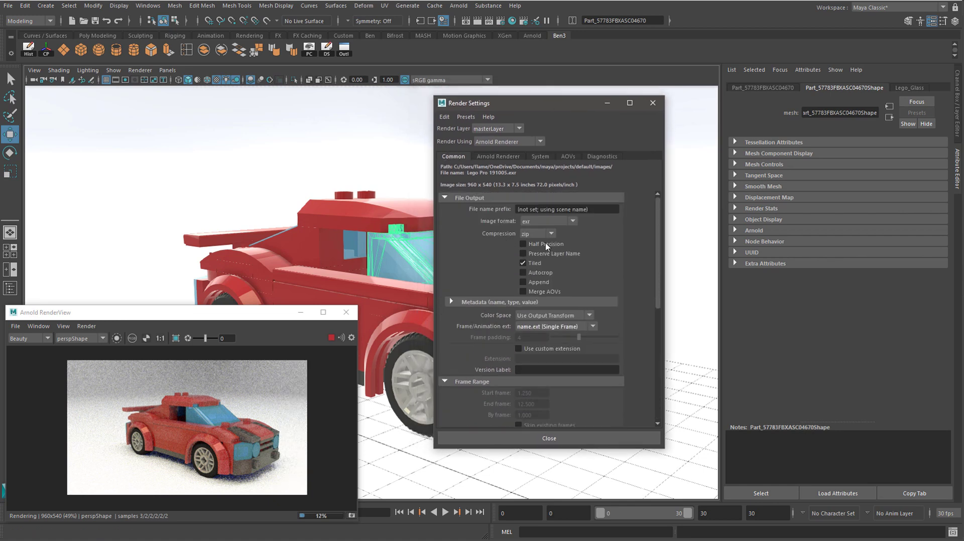
pyautogui.scroll(-3)
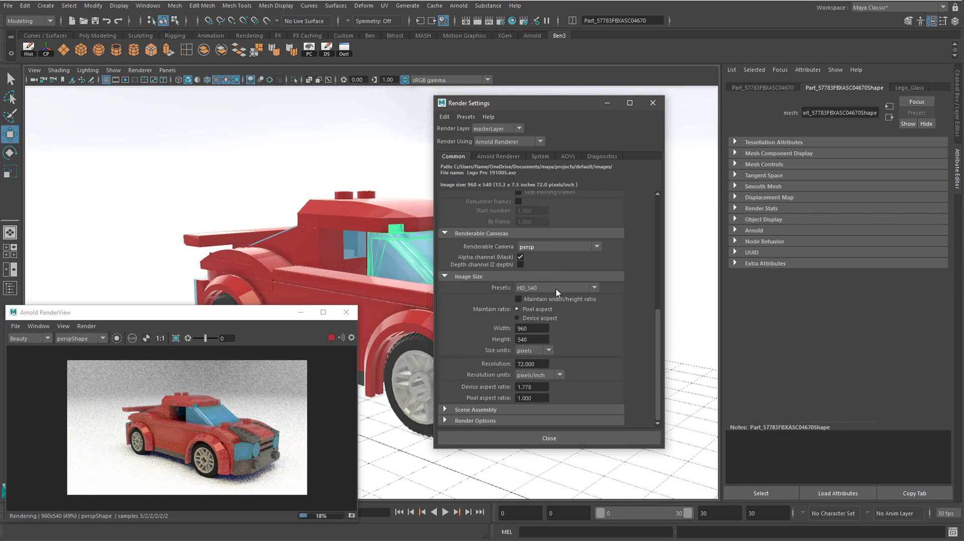
pyautogui.click(555, 288)
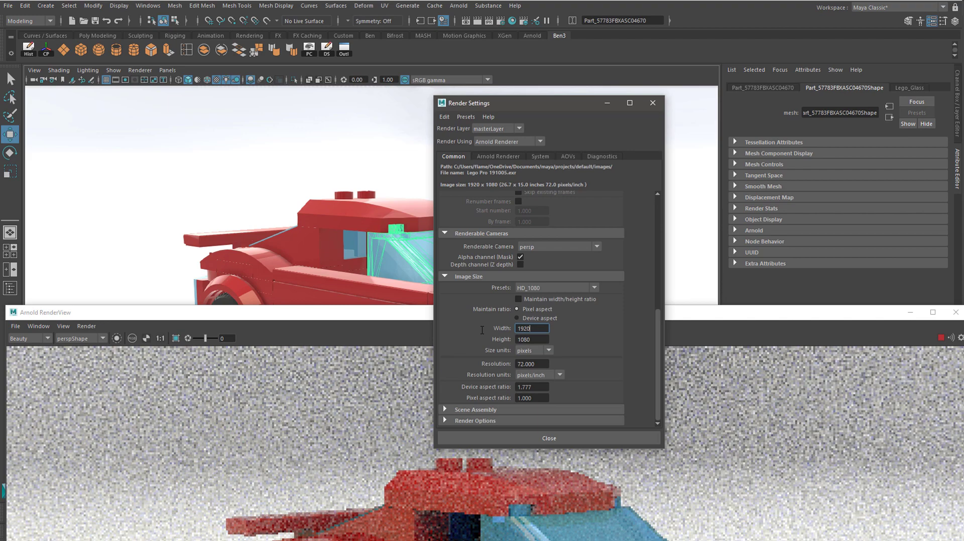
pyautogui.click(531, 340)
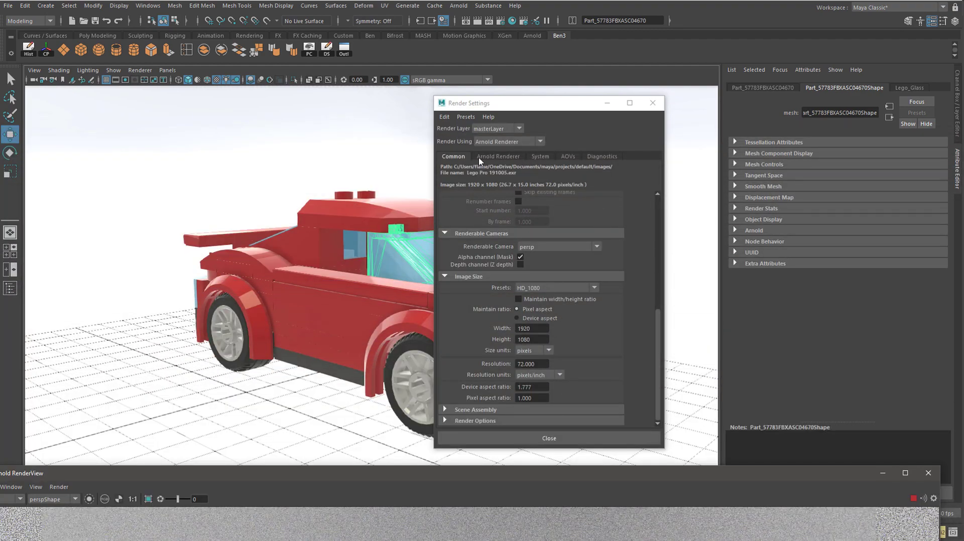
# Edit the Camera (AA) sample count in Arnold sampling settings
pyautogui.click(498, 156)
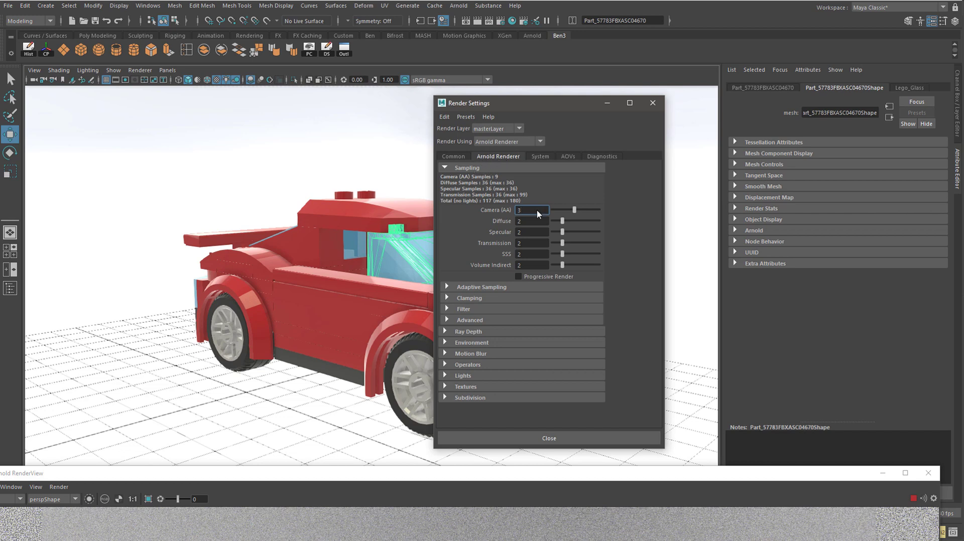
pyautogui.click(530, 211)
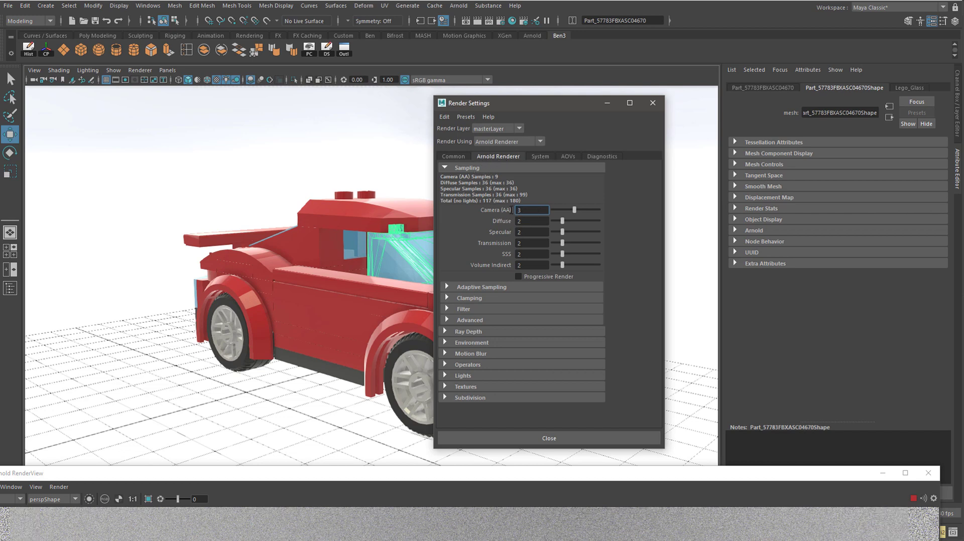
pyautogui.click(518, 210)
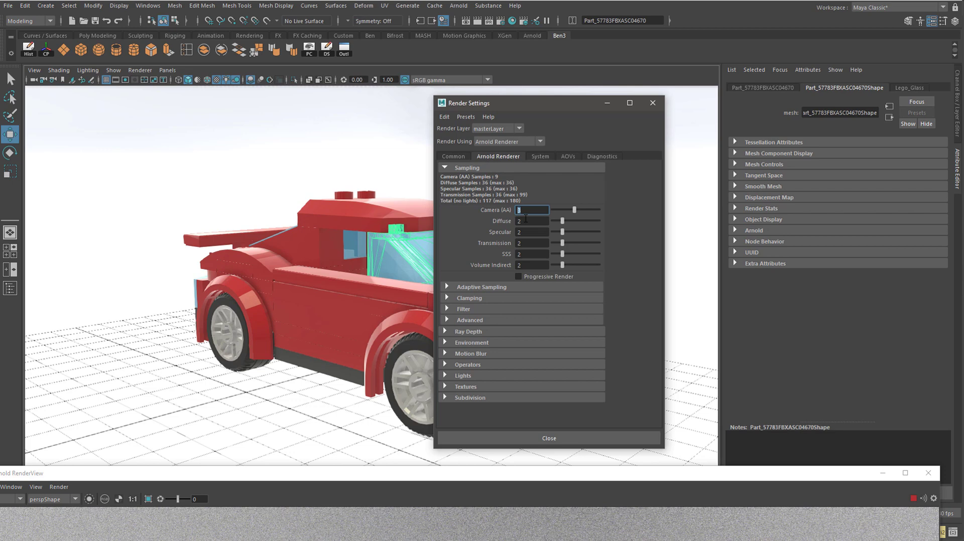
pyautogui.click(530, 254)
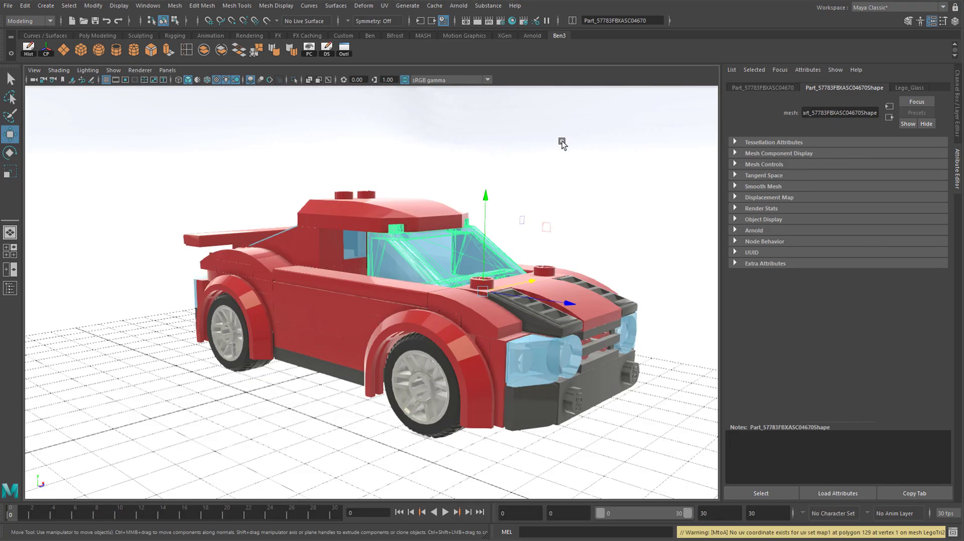
pyautogui.moveTo(586, 113)
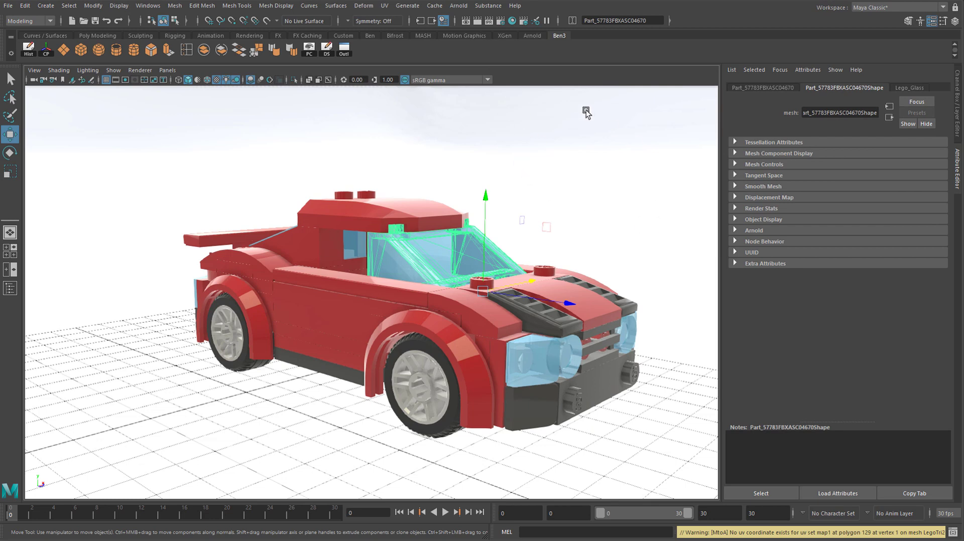
pyautogui.moveTo(479, 21)
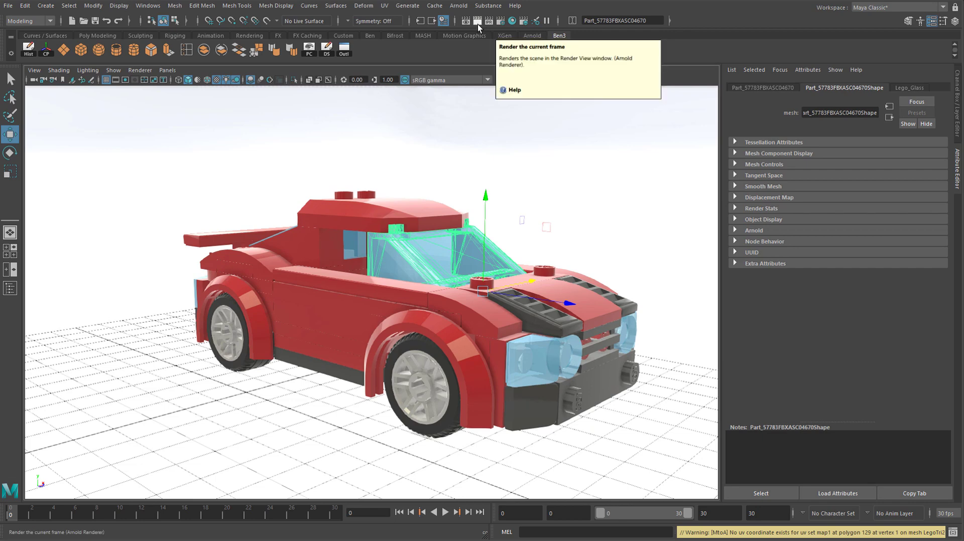
# Render the current frame of the Lego car at full size
pyautogui.click(465, 20)
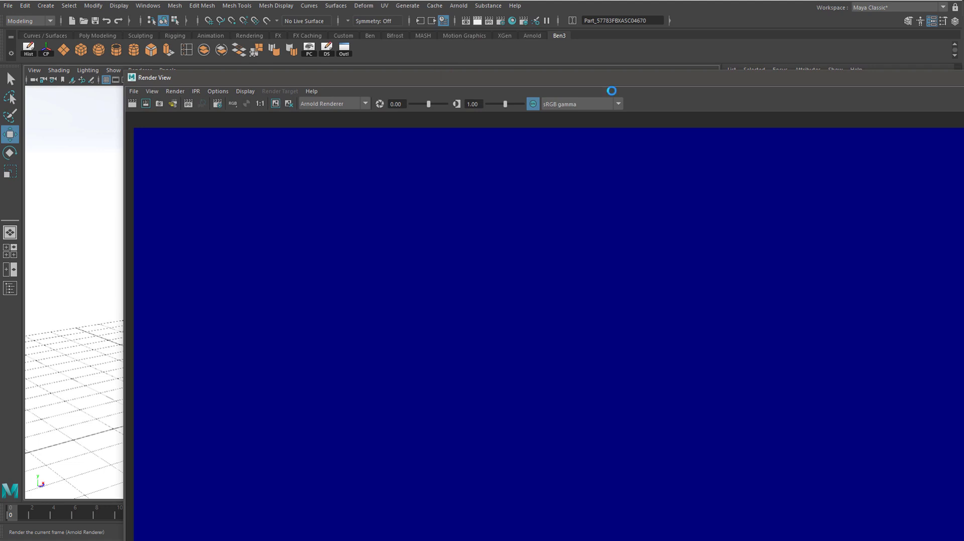
pyautogui.moveTo(756, 374)
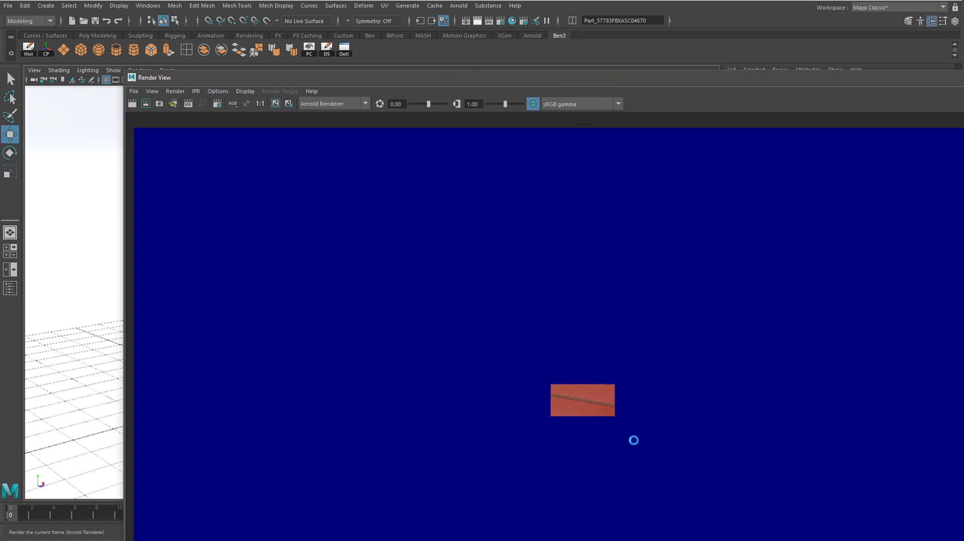
pyautogui.moveTo(630, 448)
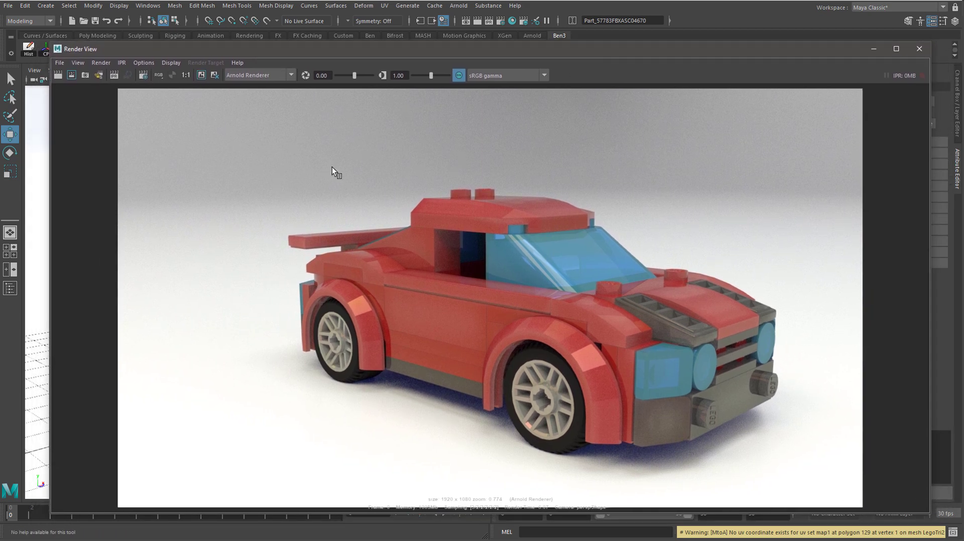
pyautogui.moveTo(61, 69)
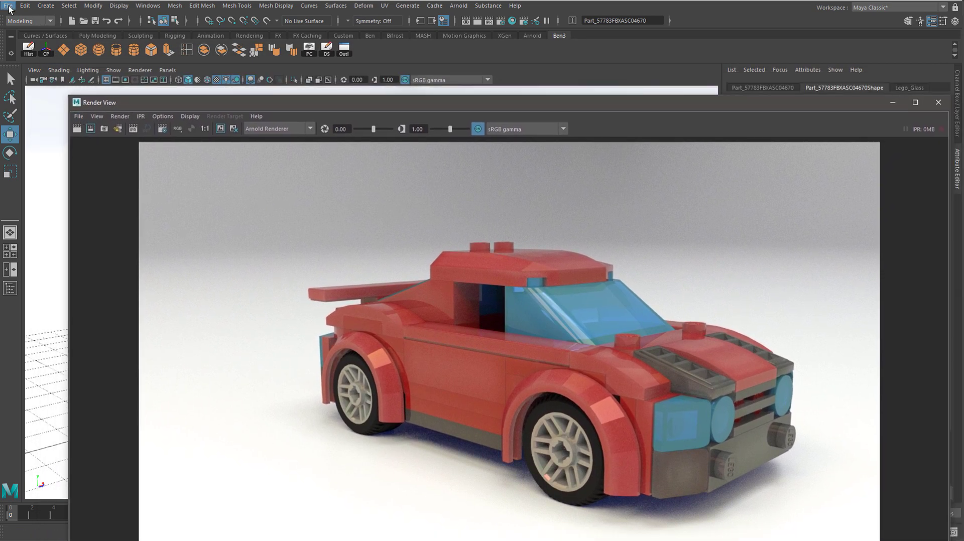
# Save the render as a colour-managed JPEG named 'Lego car tutorial white bg'
pyautogui.click(114, 84)
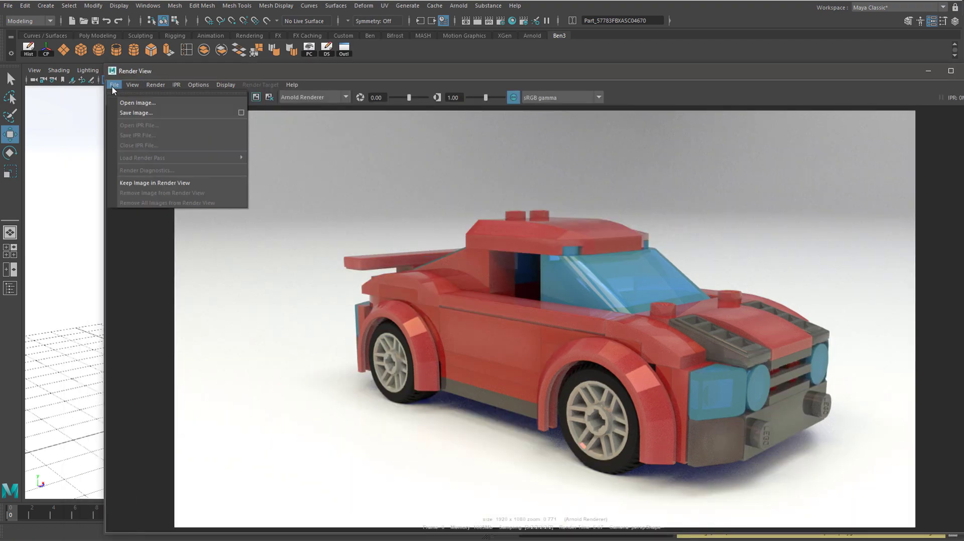
pyautogui.click(136, 112)
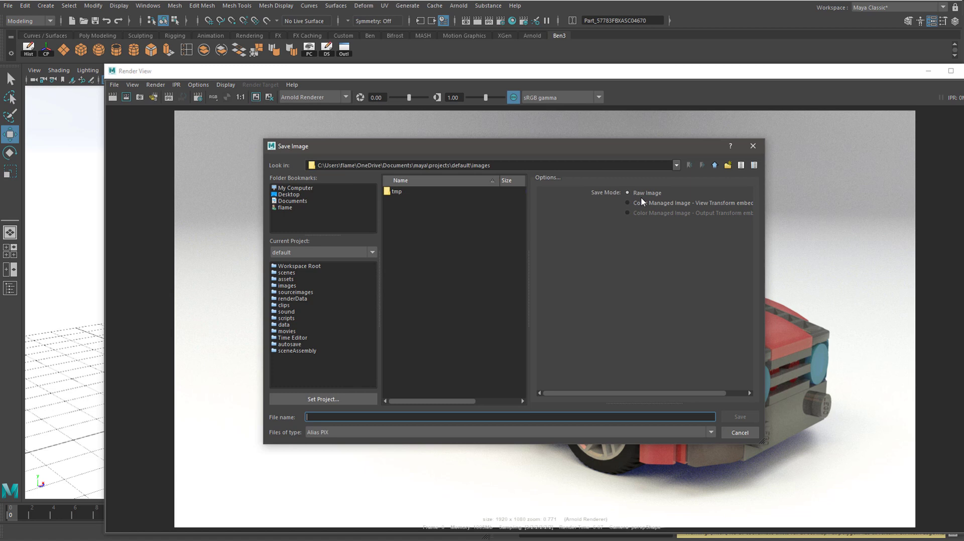
pyautogui.click(627, 202)
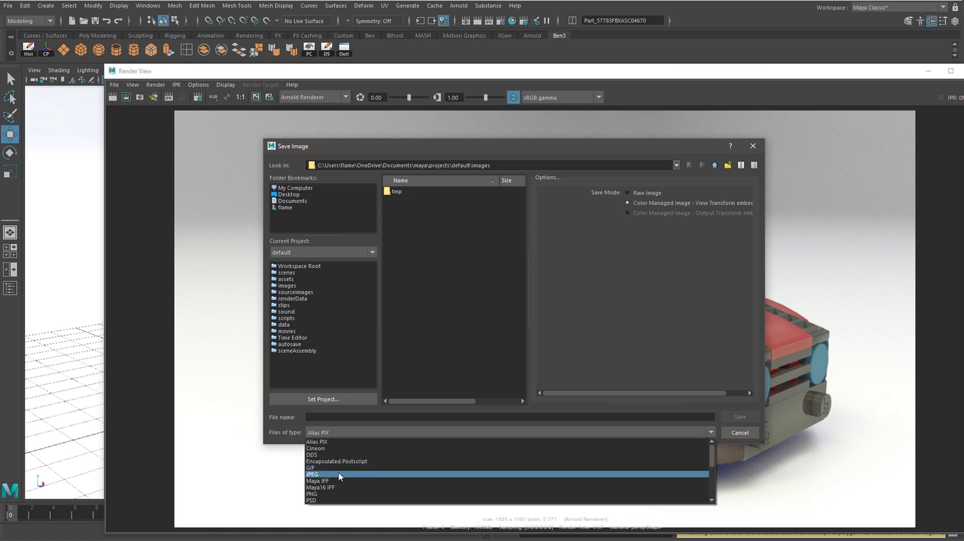
pyautogui.click(338, 474)
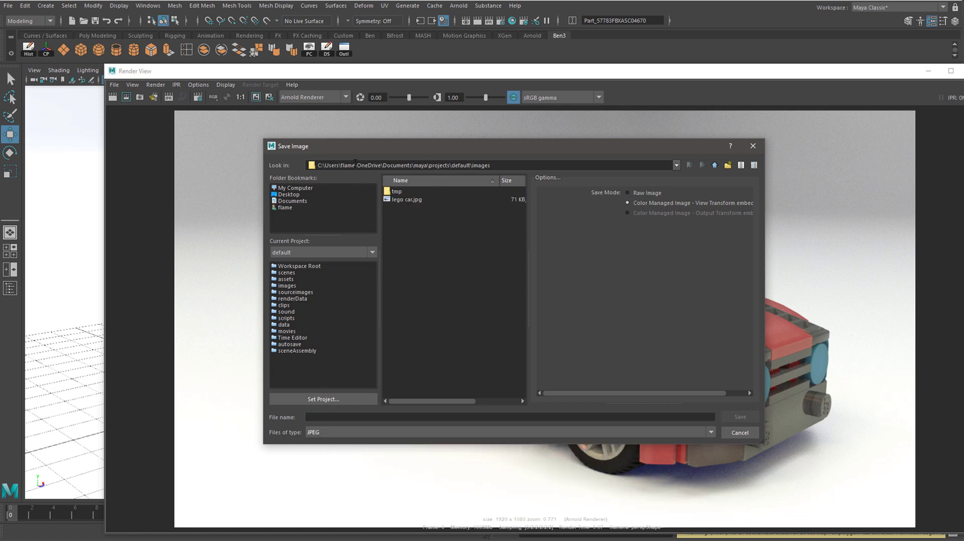
pyautogui.moveTo(435, 178)
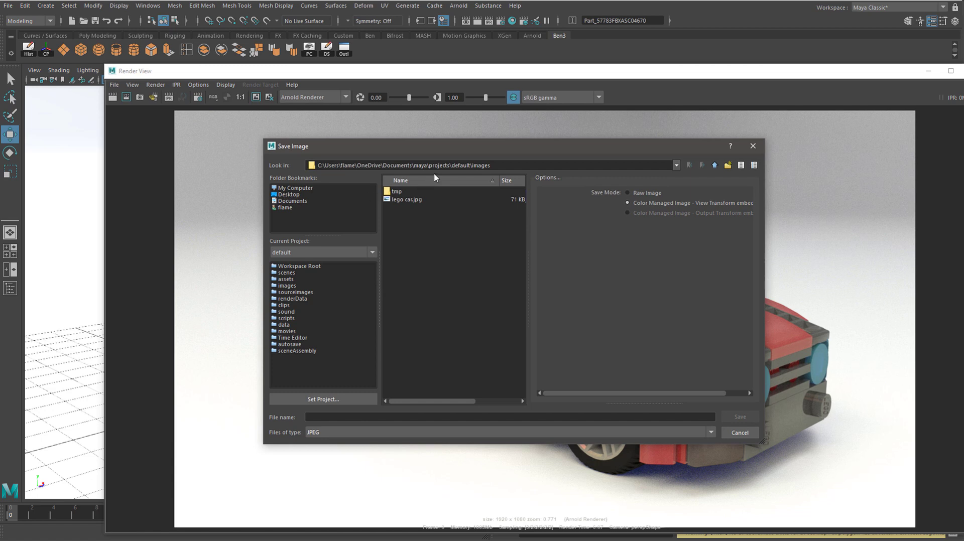
pyautogui.click(495, 164)
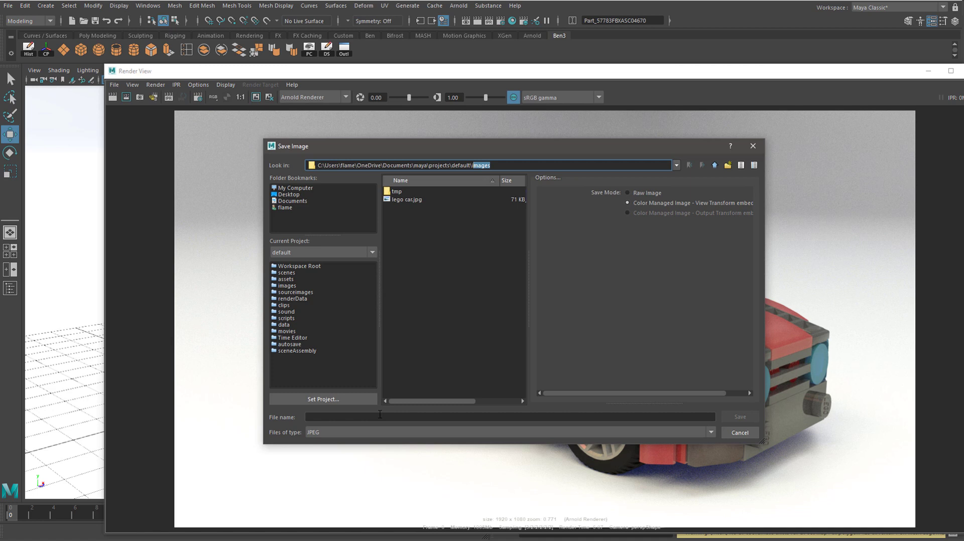
pyautogui.write('Lego car tutorial white bg')
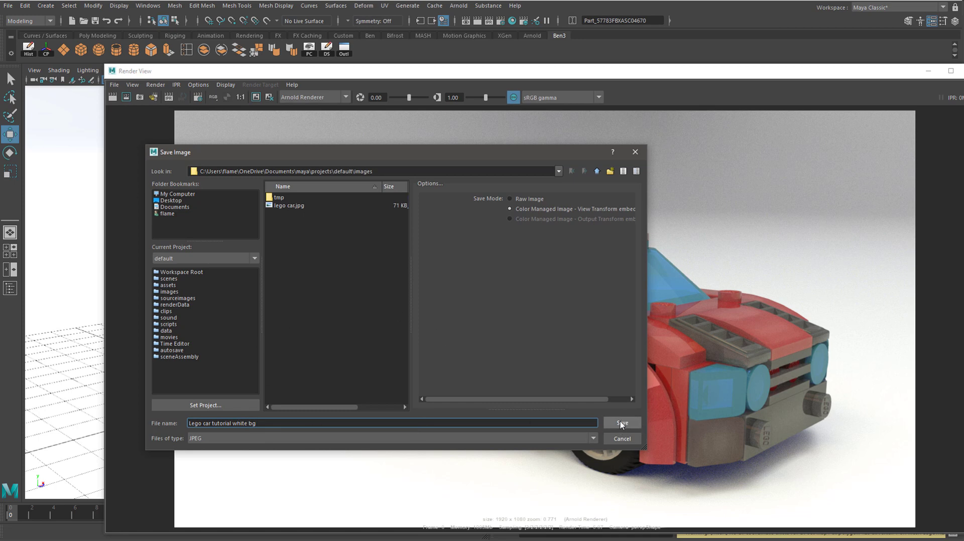
pyautogui.click(621, 423)
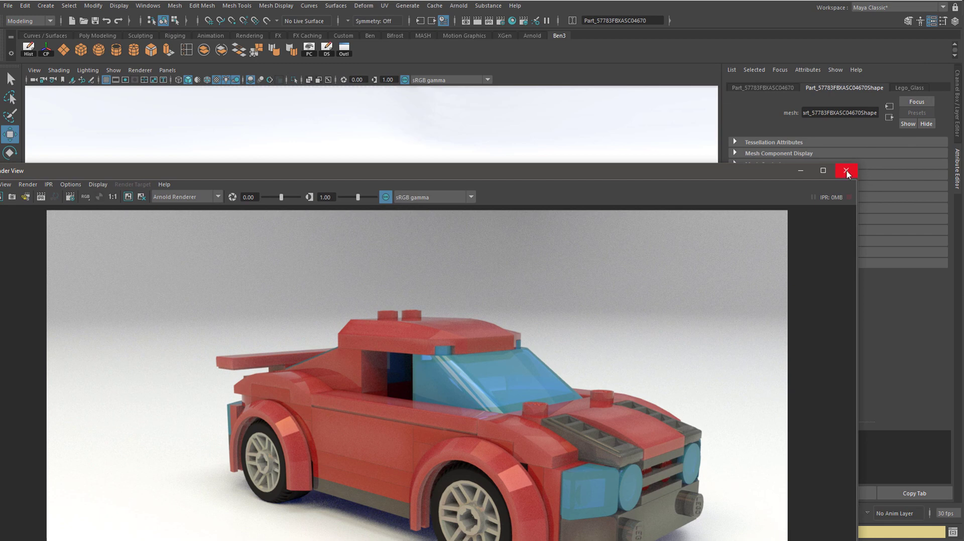
# Close Render View, start an Arnold preview, and set sky dome camera visibility to 0
pyautogui.click(846, 171)
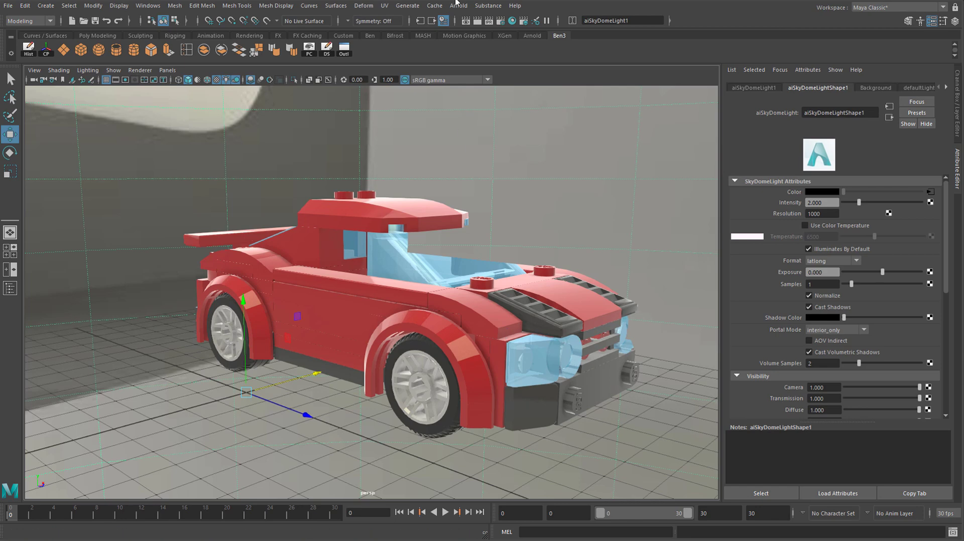
pyautogui.click(442, 20)
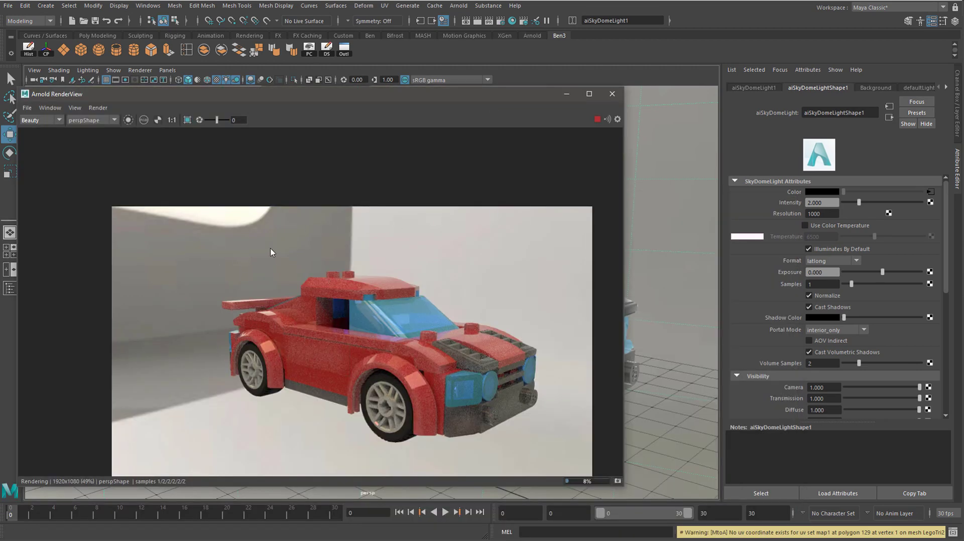
pyautogui.moveTo(189, 288)
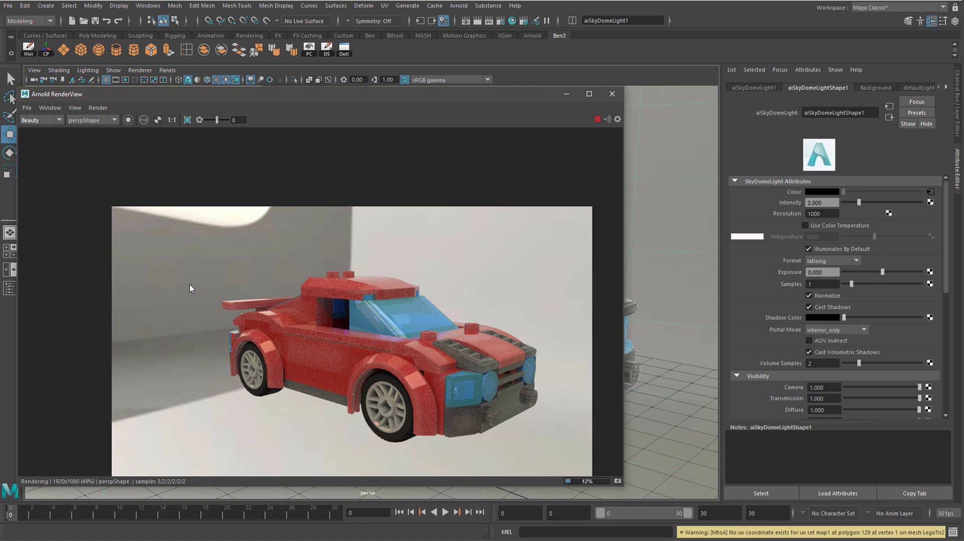
pyautogui.moveTo(536, 431)
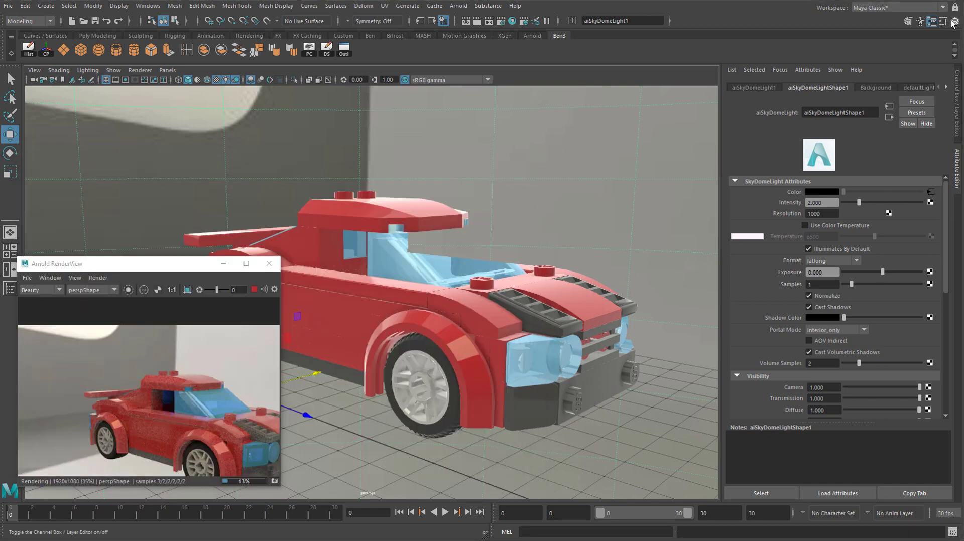
pyautogui.click(941, 20)
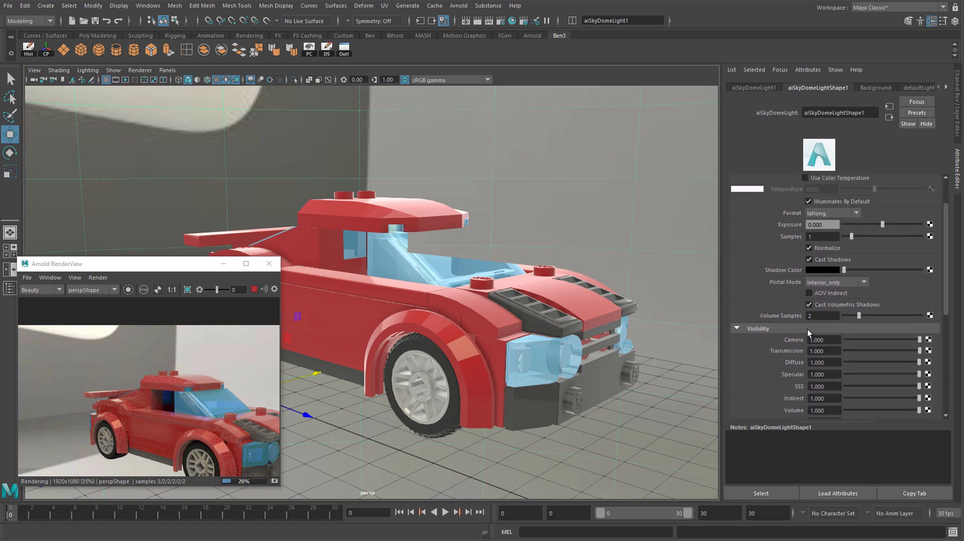
pyautogui.moveTo(922, 339); pyautogui.dragTo(859, 340)
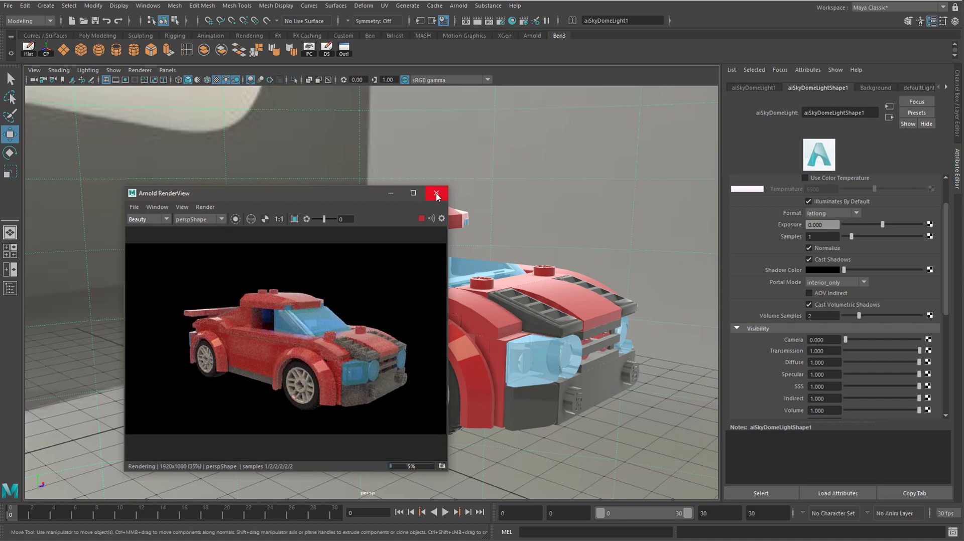
# Close the interactive preview and render the current frame of the car on black
pyautogui.click(436, 193)
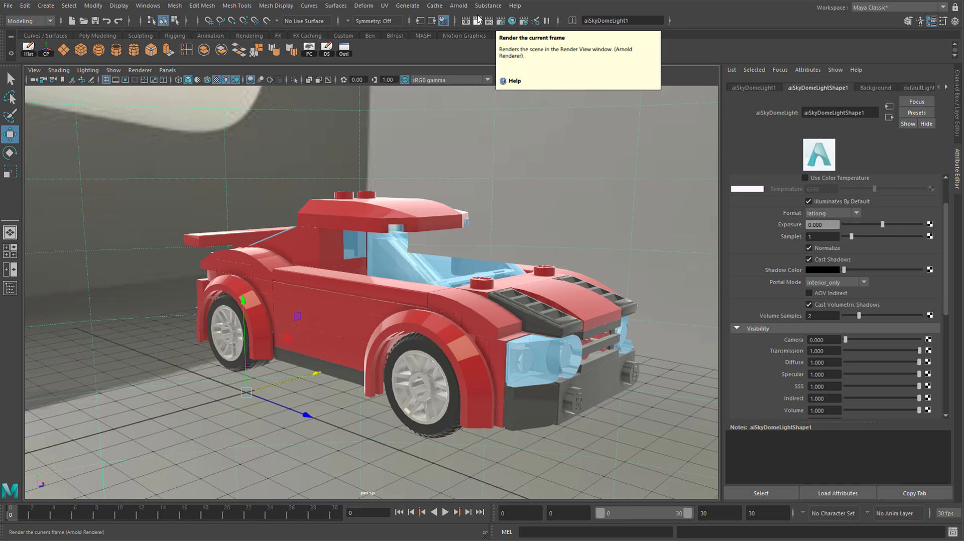
pyautogui.click(476, 20)
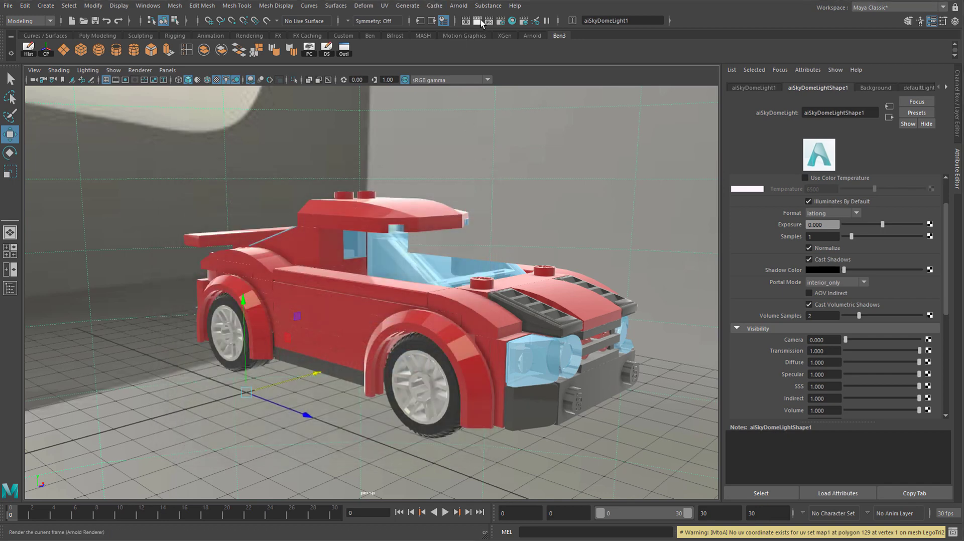
pyautogui.moveTo(480, 20)
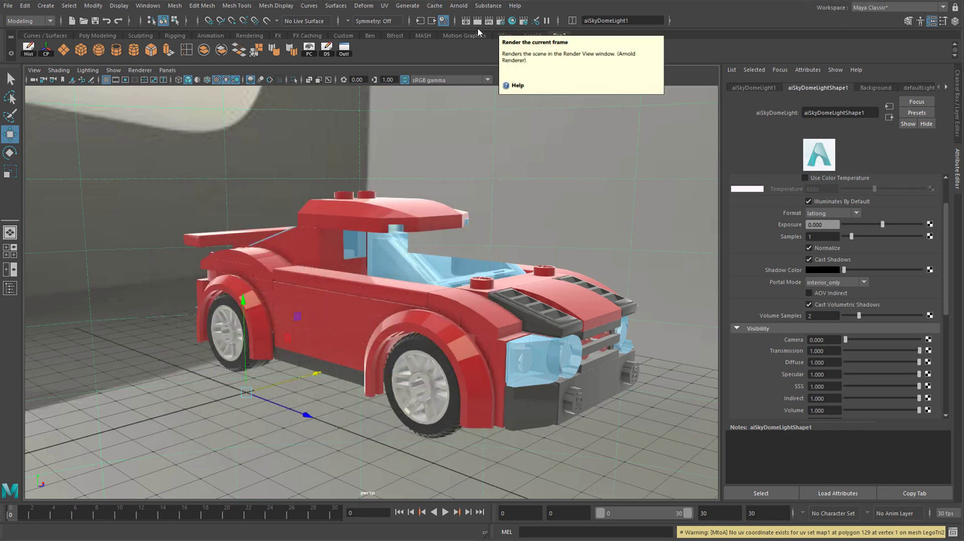
pyautogui.click(466, 20)
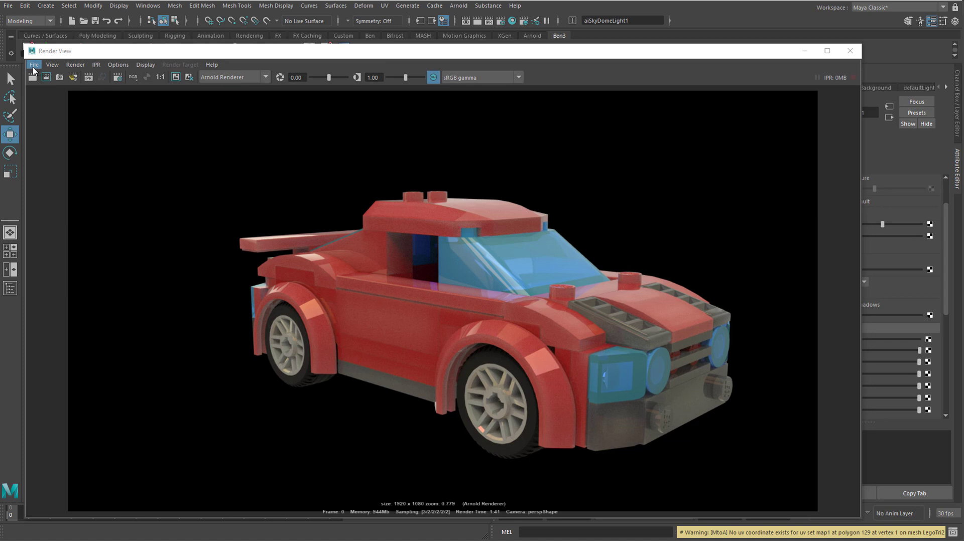
# Save the render as a PNG named 'lego car transparent bg' and close Render View
pyautogui.click(34, 63)
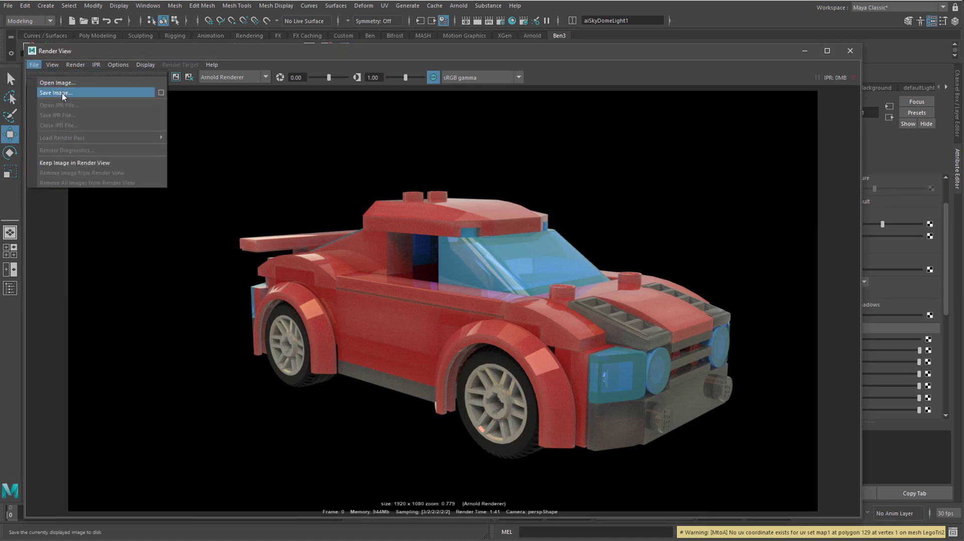
pyautogui.click(55, 93)
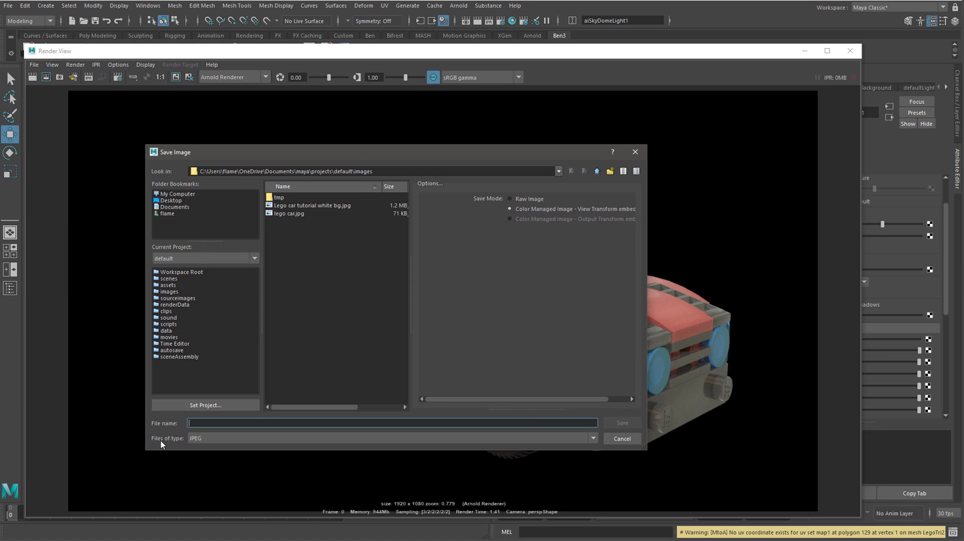
pyautogui.click(389, 438)
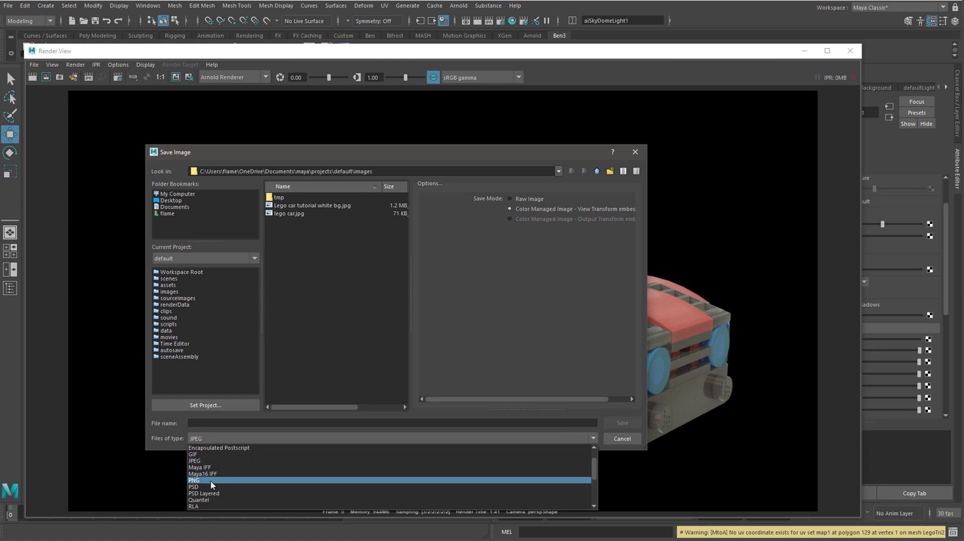
pyautogui.click(194, 480)
pyautogui.write('lego car transparent')
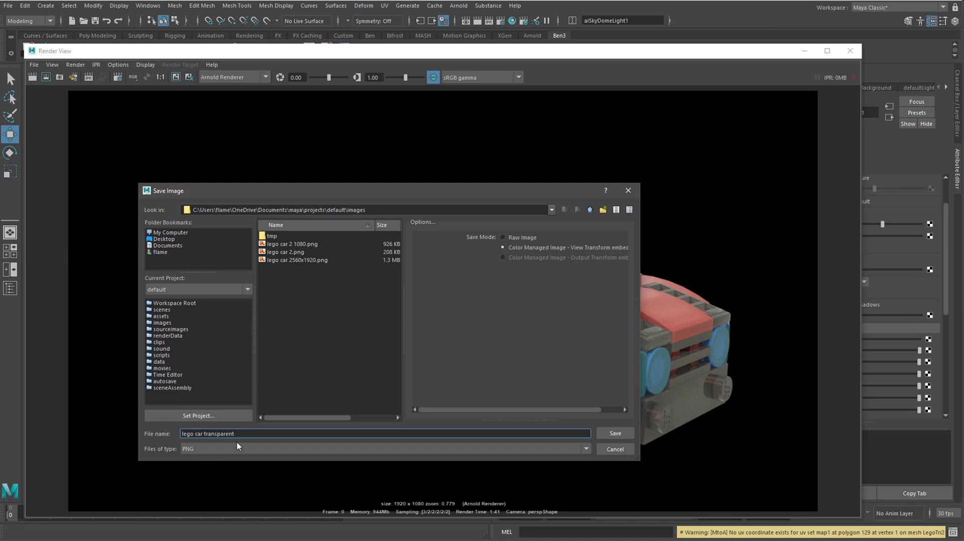
pyautogui.write('bg')
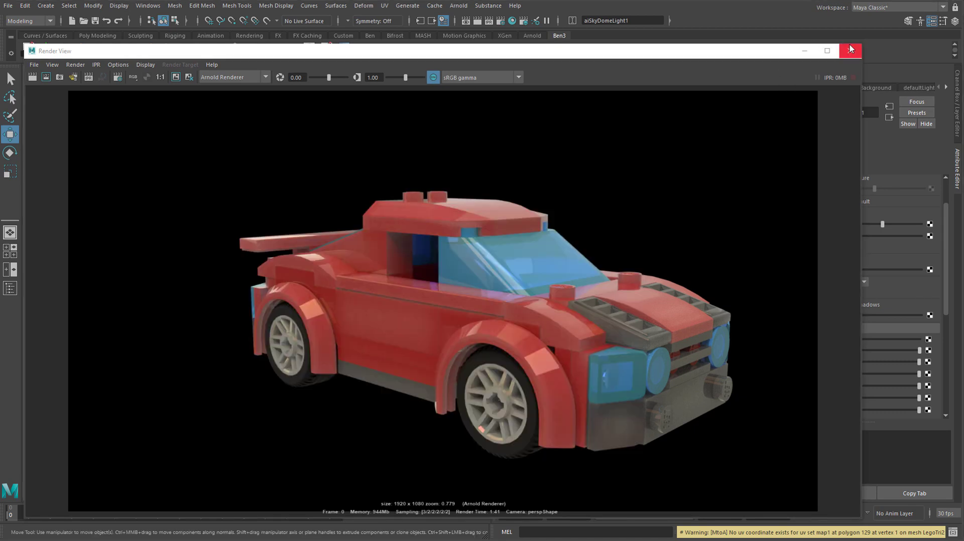
pyautogui.click(850, 50)
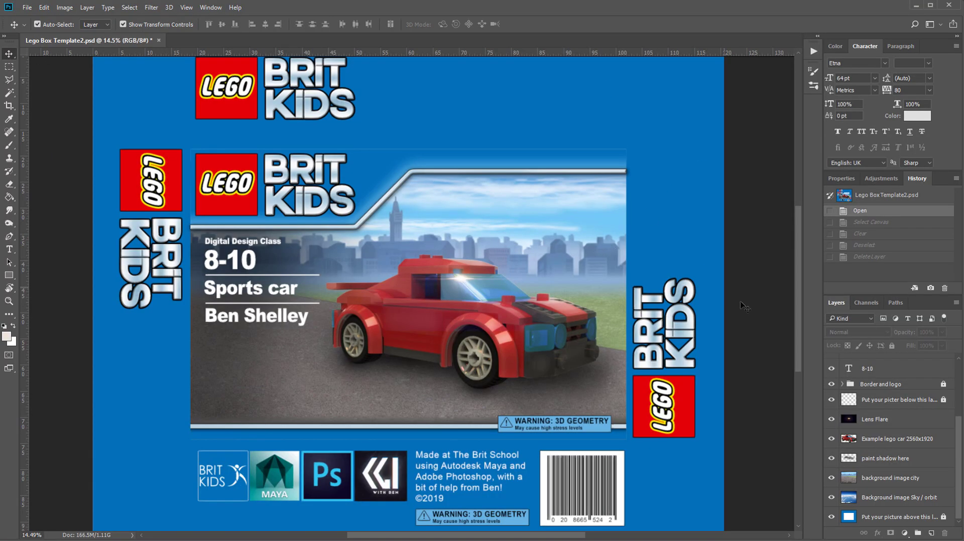
pyautogui.moveTo(828, 349)
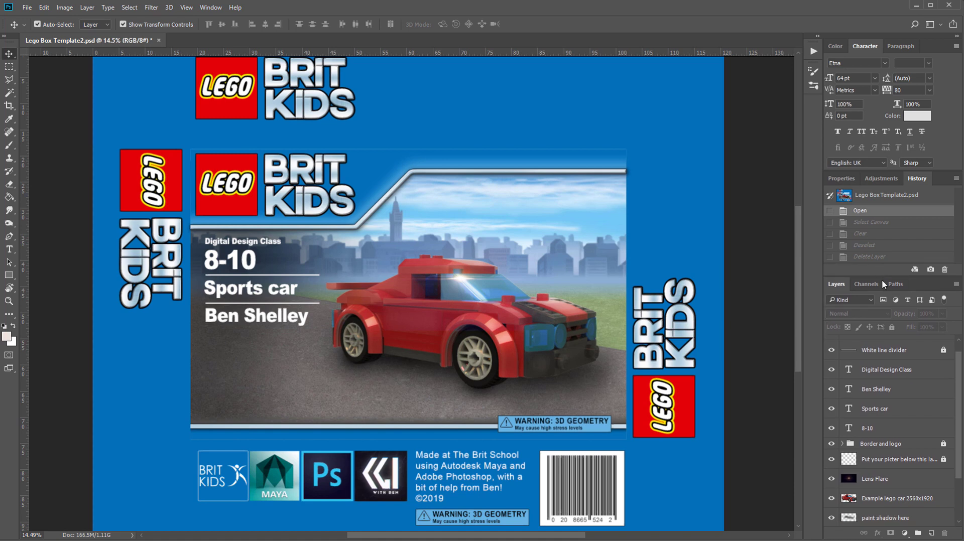
# Hide the example red sports car layer in the Layers panel
pyautogui.click(896, 459)
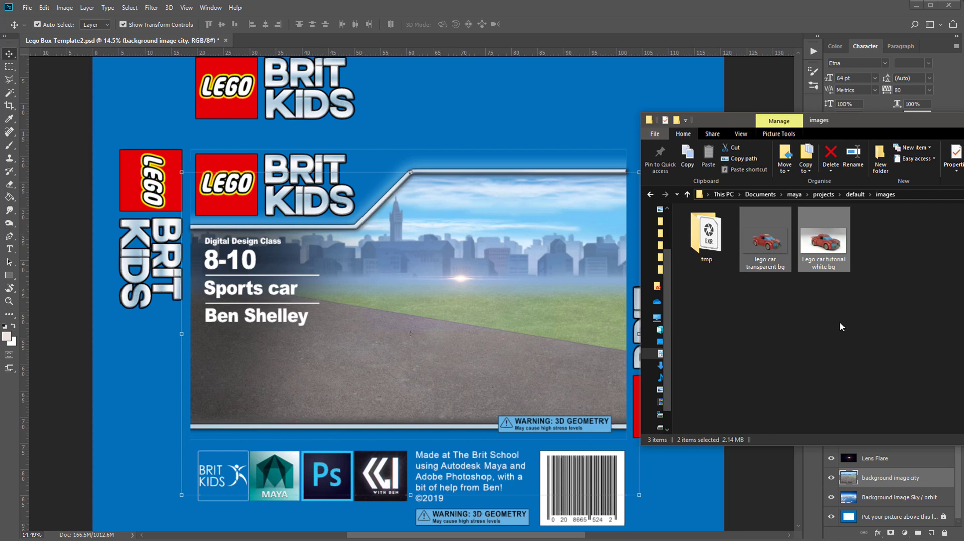
pyautogui.moveTo(793, 298)
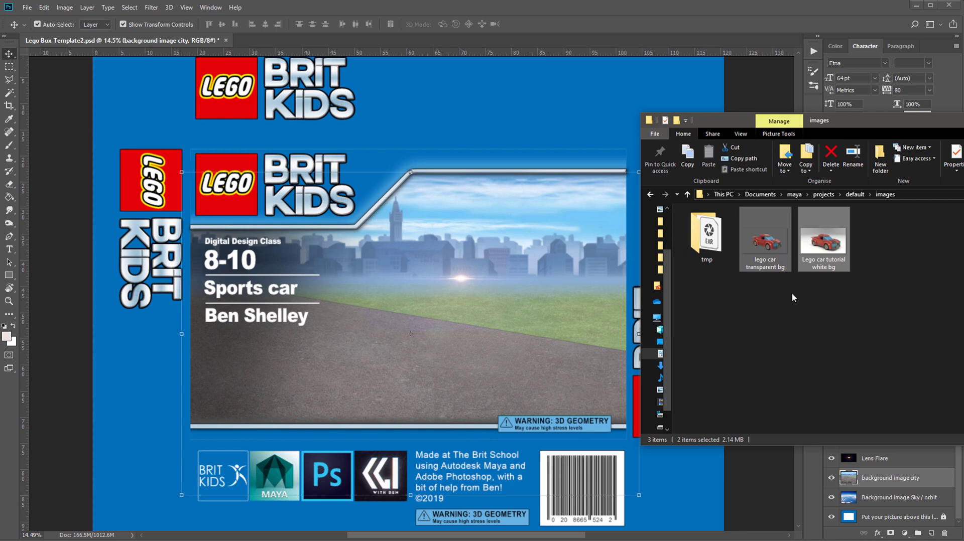
pyautogui.moveTo(451, 324)
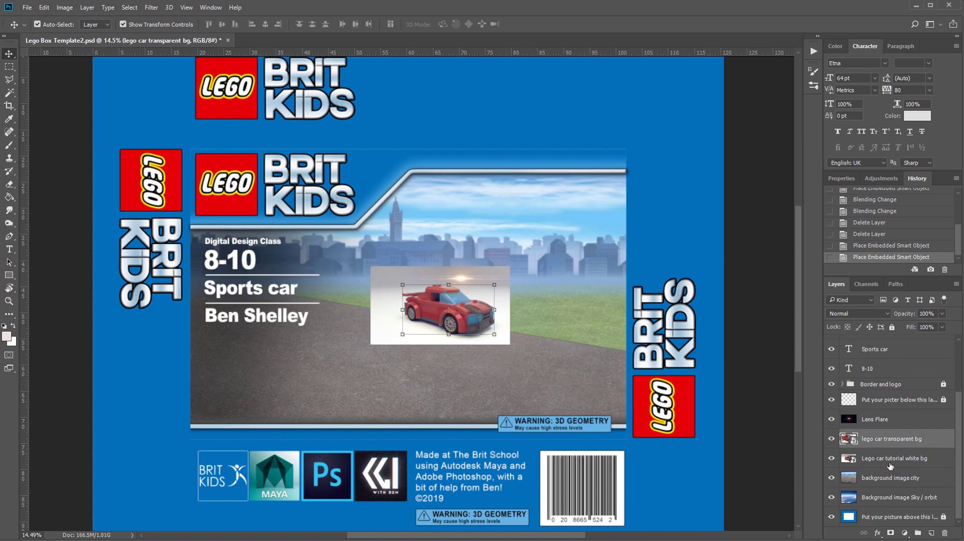
pyautogui.moveTo(896, 450)
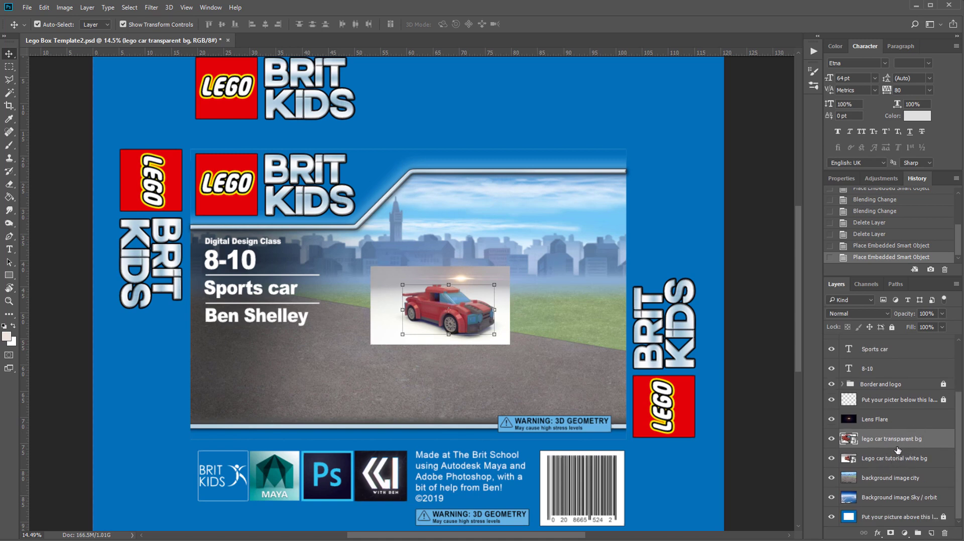
# Scroll the Layers panel down and select the 'Lego car tutorial white bg' layer
pyautogui.scroll(-3)
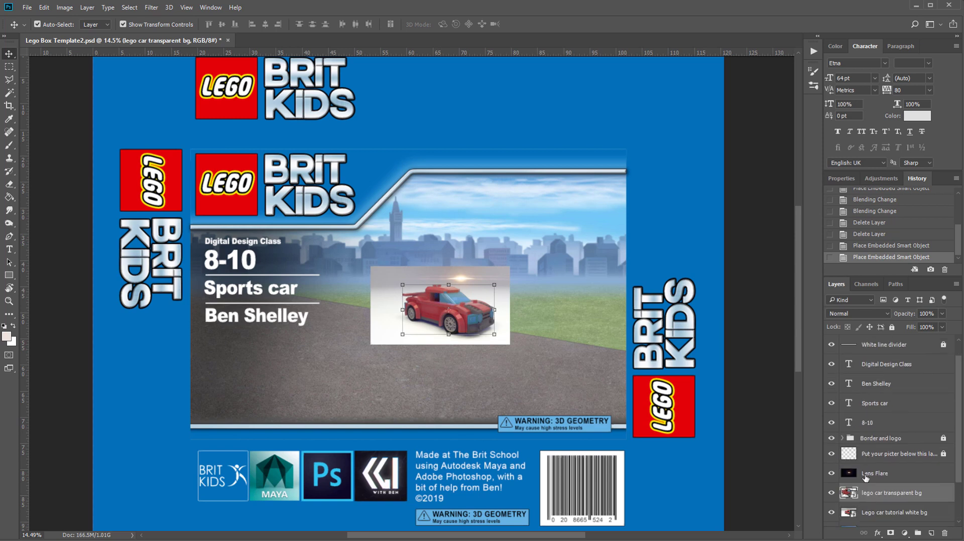
pyautogui.scroll(-3)
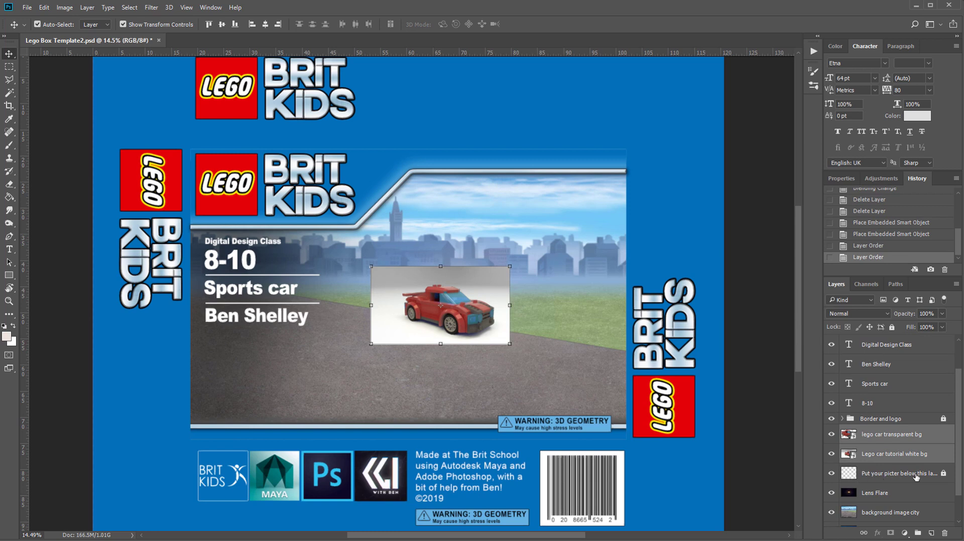
pyautogui.scroll(-3)
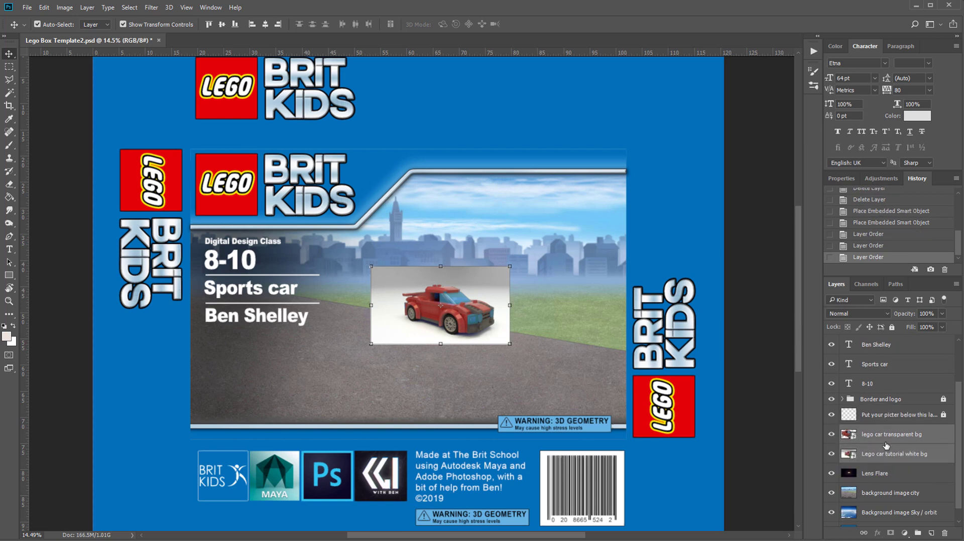
pyautogui.click(894, 453)
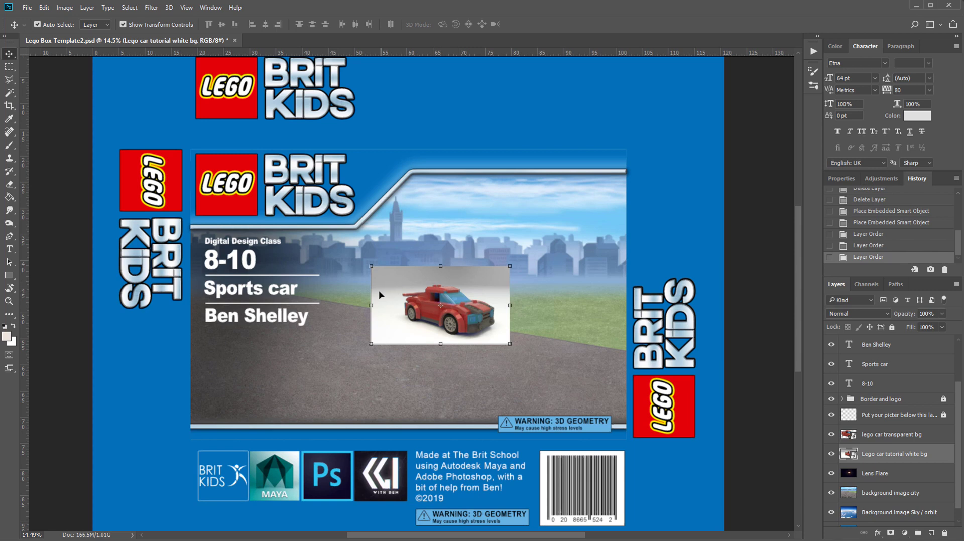
pyautogui.moveTo(904, 417)
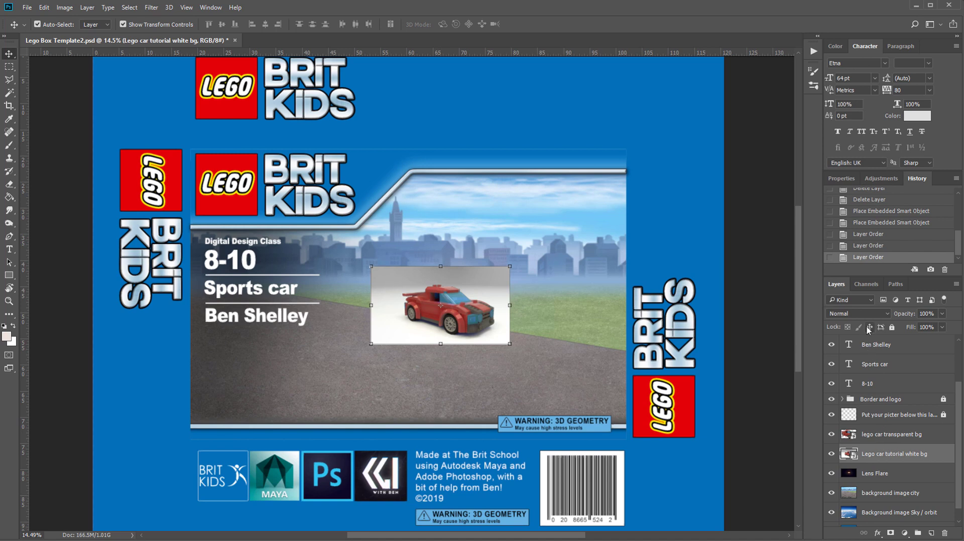
# Set the 'Lego car tutorial white bg' layer blend mode to Multiply
pyautogui.click(855, 313)
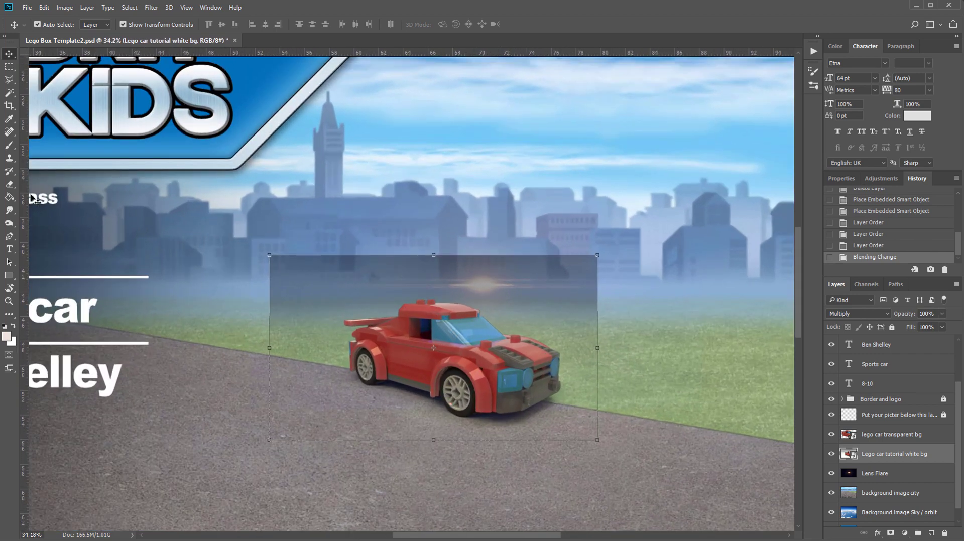
pyautogui.click(10, 184)
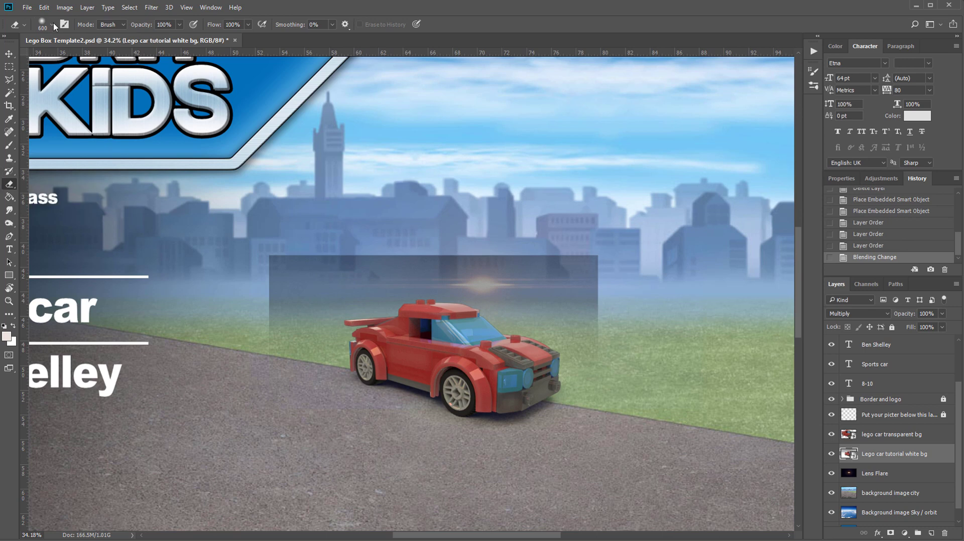
# Rasterize the car layer and erase the hazy edges above the car and over the grass with a 600 px soft brush
pyautogui.click(51, 25)
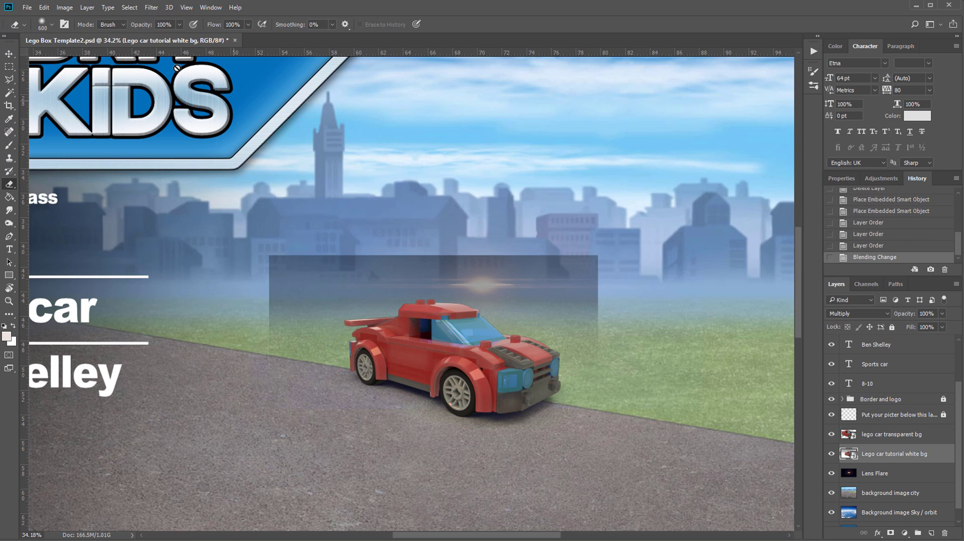
pyautogui.click(29, 24)
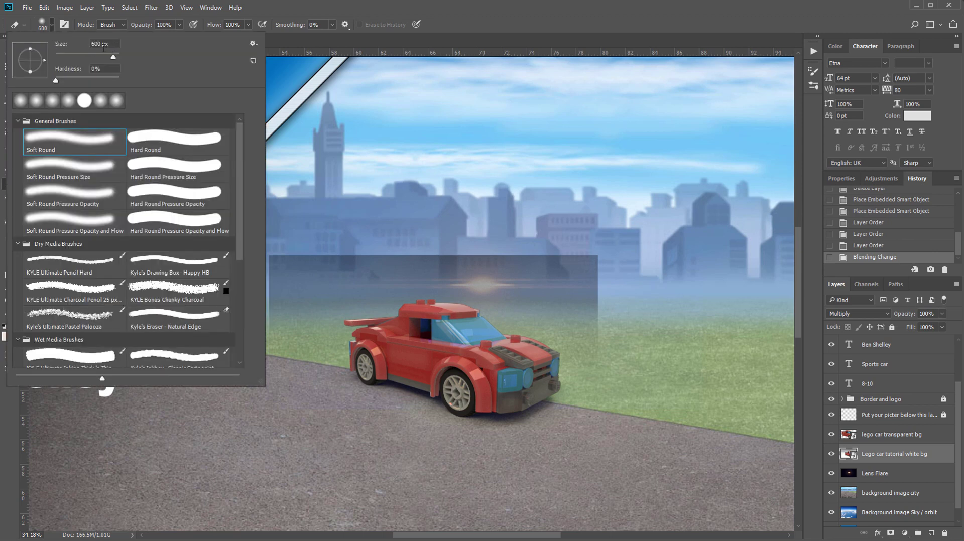
pyautogui.moveTo(52, 80)
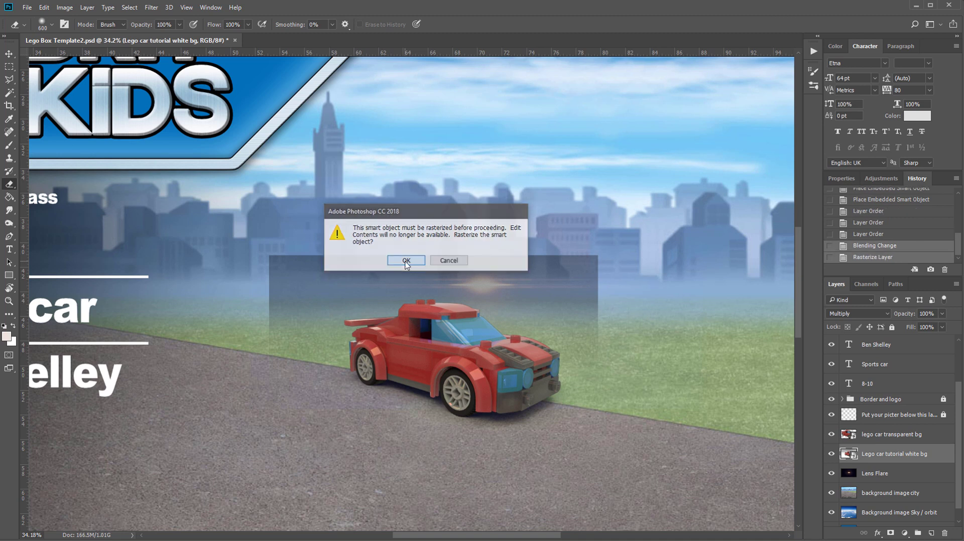
pyautogui.click(405, 260)
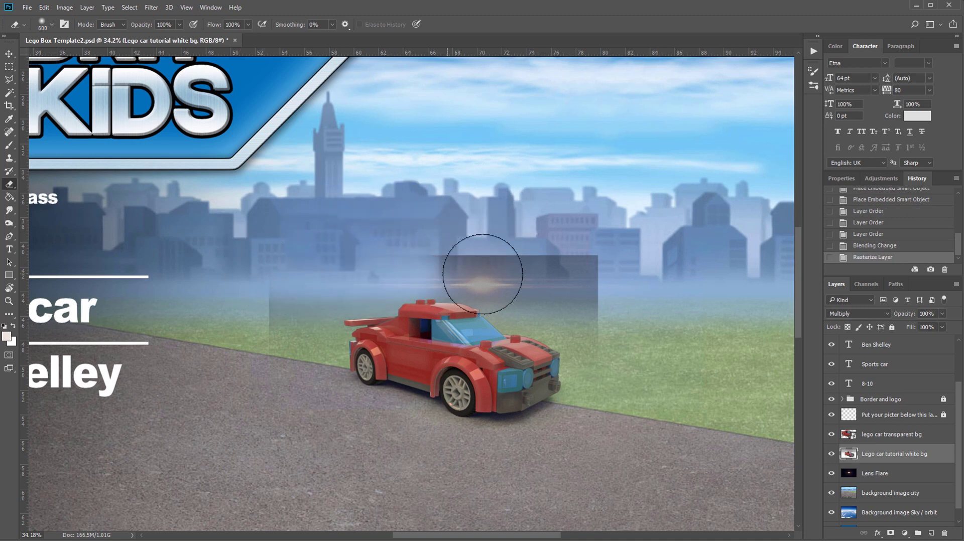
pyautogui.moveTo(482, 273); pyautogui.dragTo(254, 326)
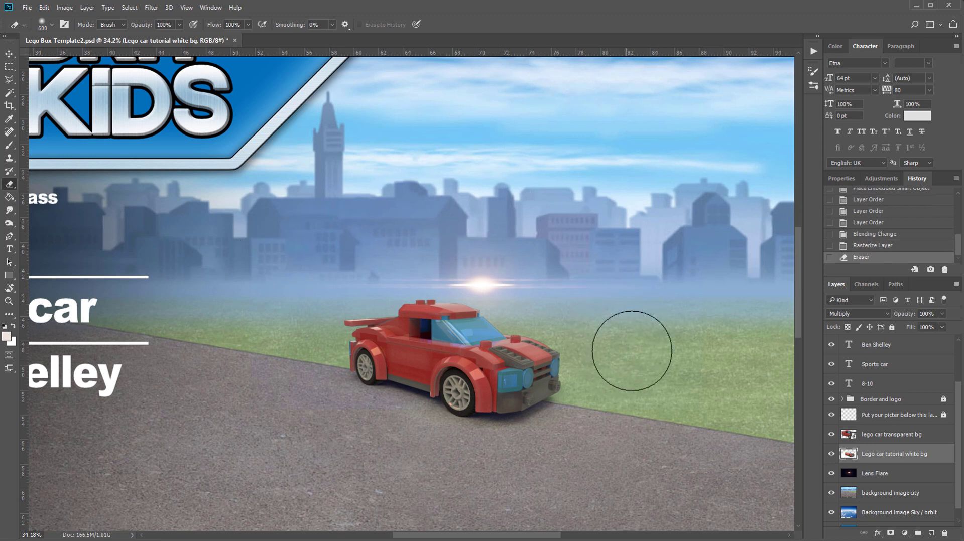
pyautogui.moveTo(632, 352); pyautogui.dragTo(387, 393)
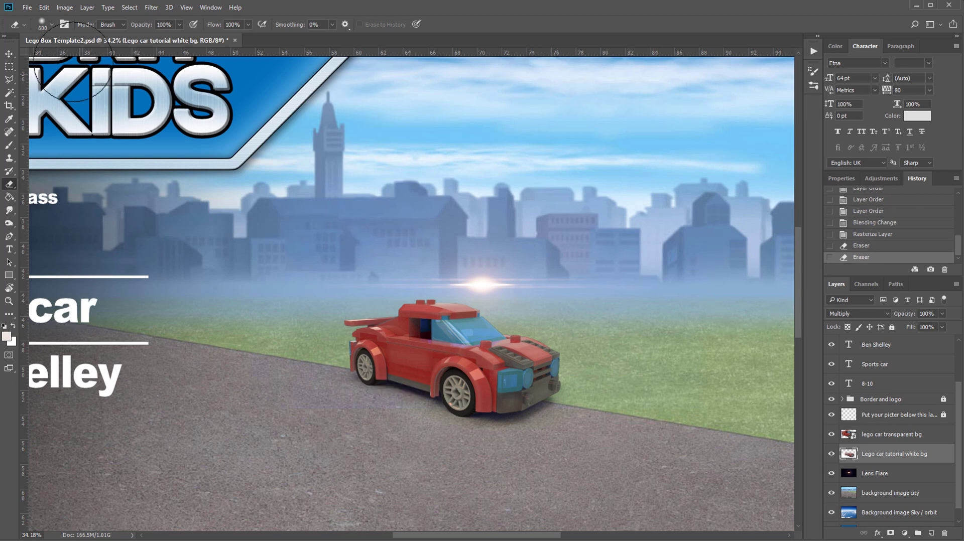
pyautogui.click(9, 55)
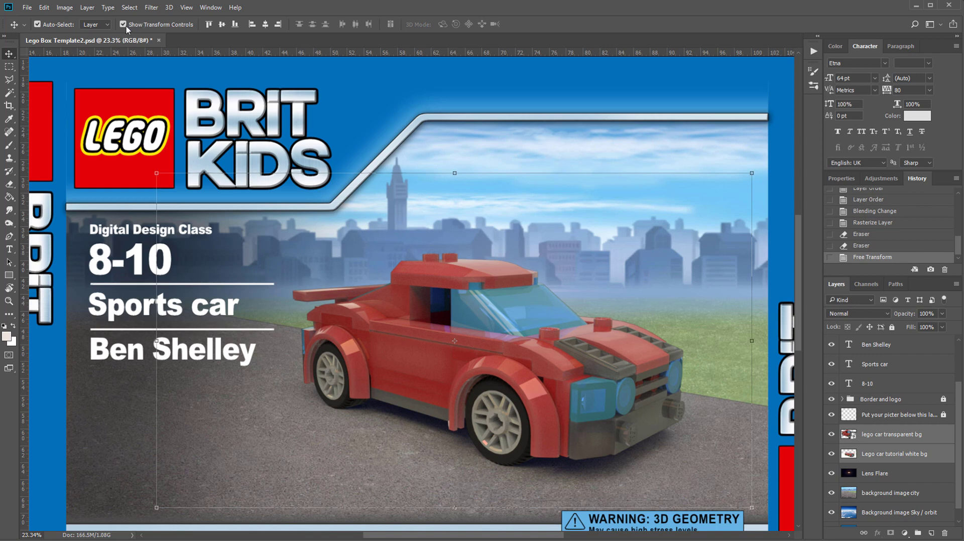
pyautogui.moveTo(126, 28)
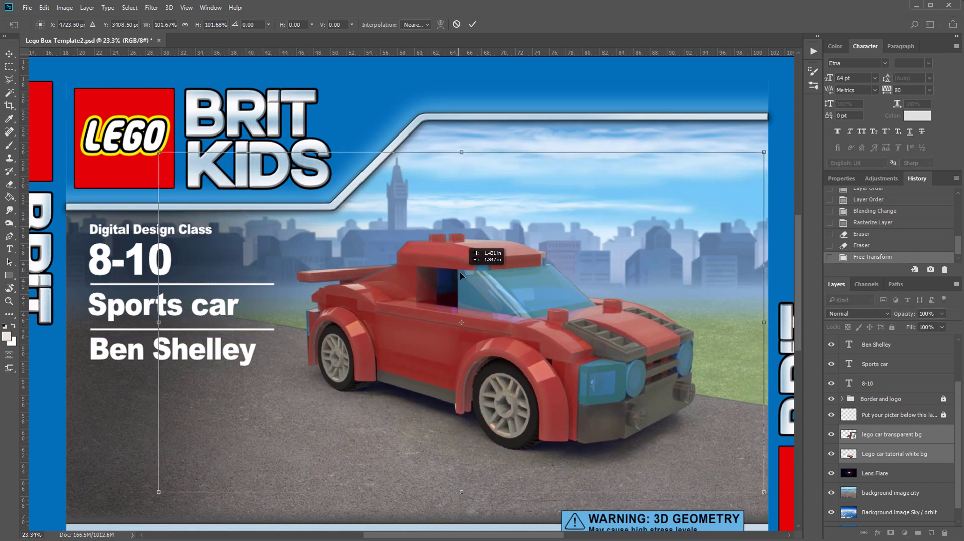
# Nudge the enlarged car right and down, then select the transparent-background car layer
pyautogui.moveTo(461, 277); pyautogui.dragTo(467, 326)
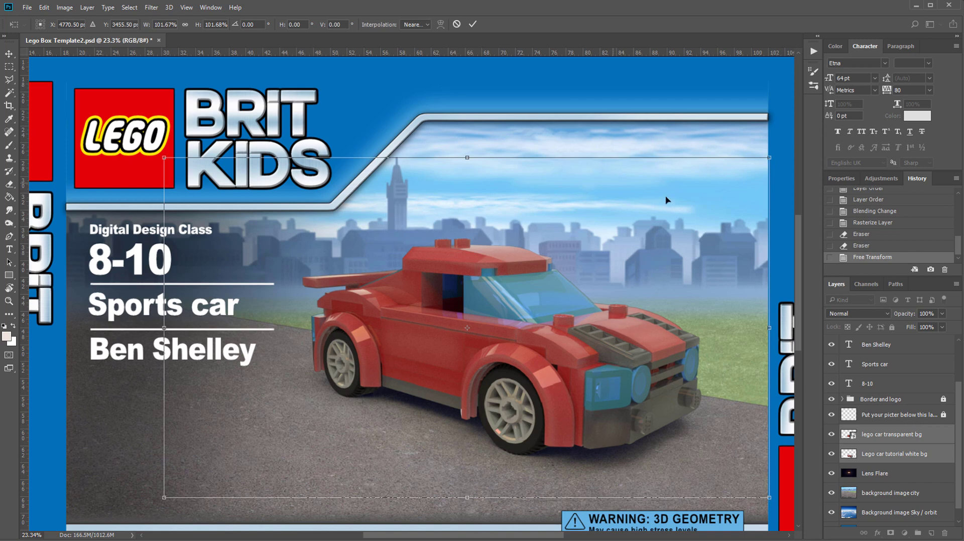
pyautogui.moveTo(904, 449)
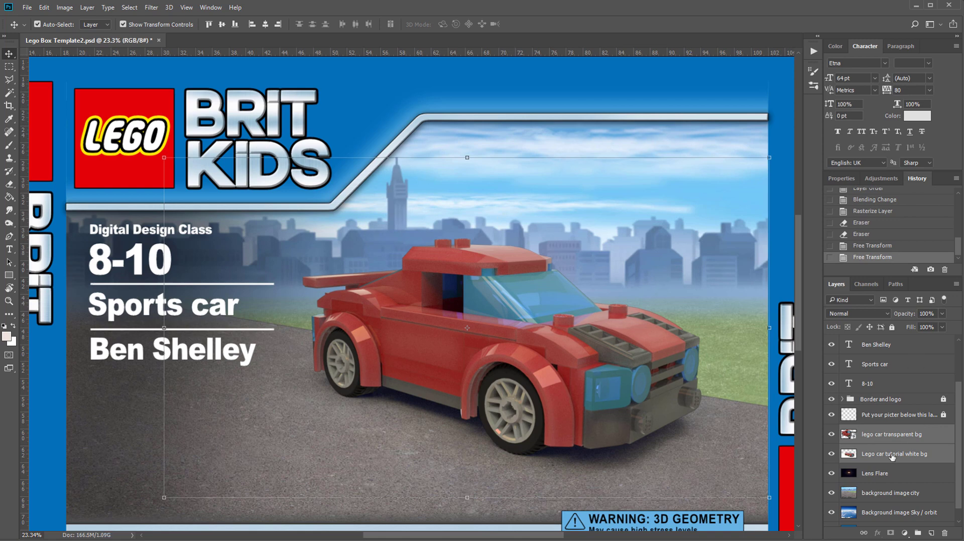
pyautogui.click(892, 434)
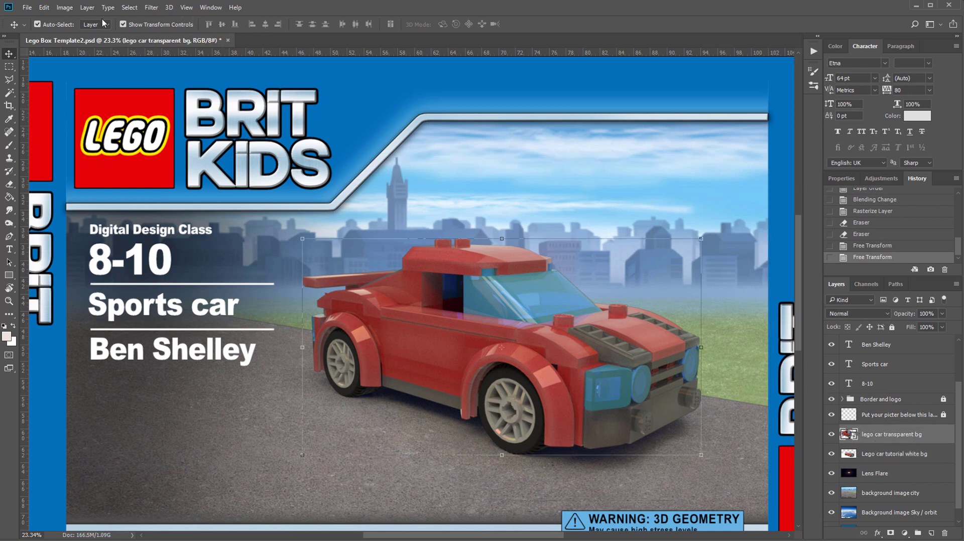
# Raise the car layer's saturation to +24 with Hue/Saturation
pyautogui.click(63, 7)
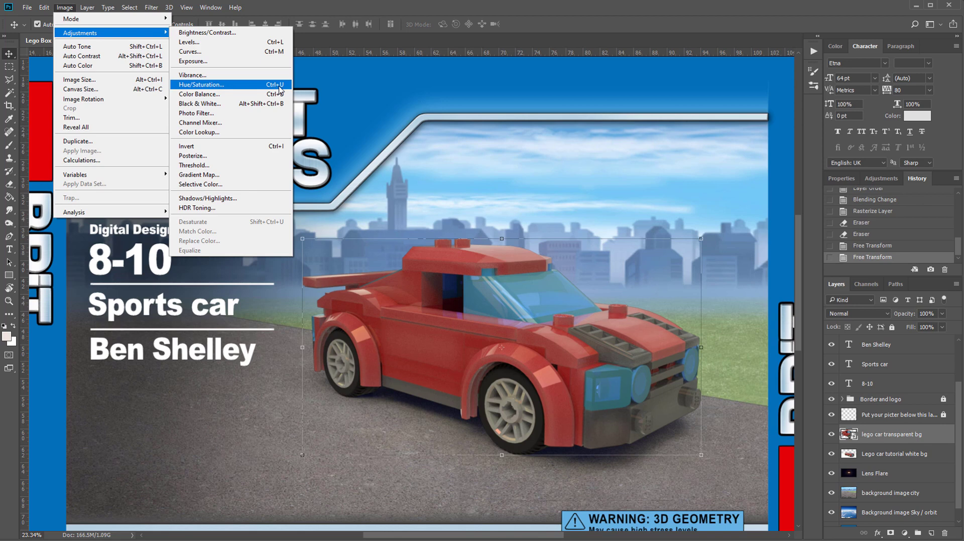
pyautogui.click(201, 85)
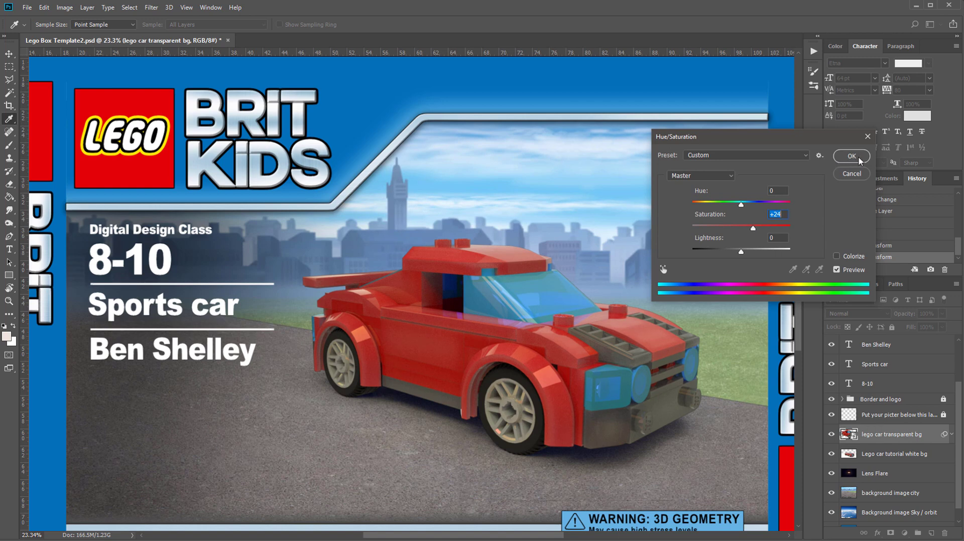
pyautogui.click(851, 156)
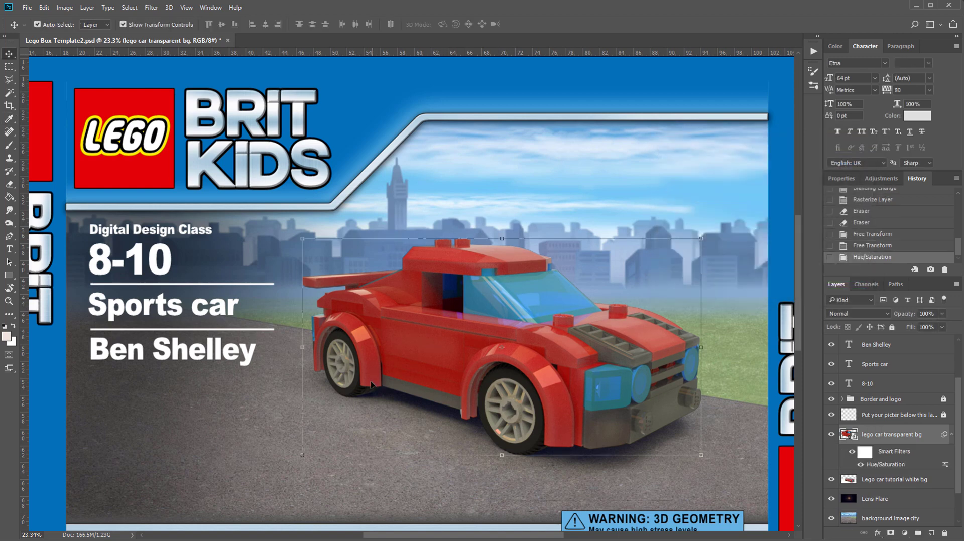
# Apply a Curves adjustment to the car layer by reshaping the tone curve
pyautogui.click(64, 7)
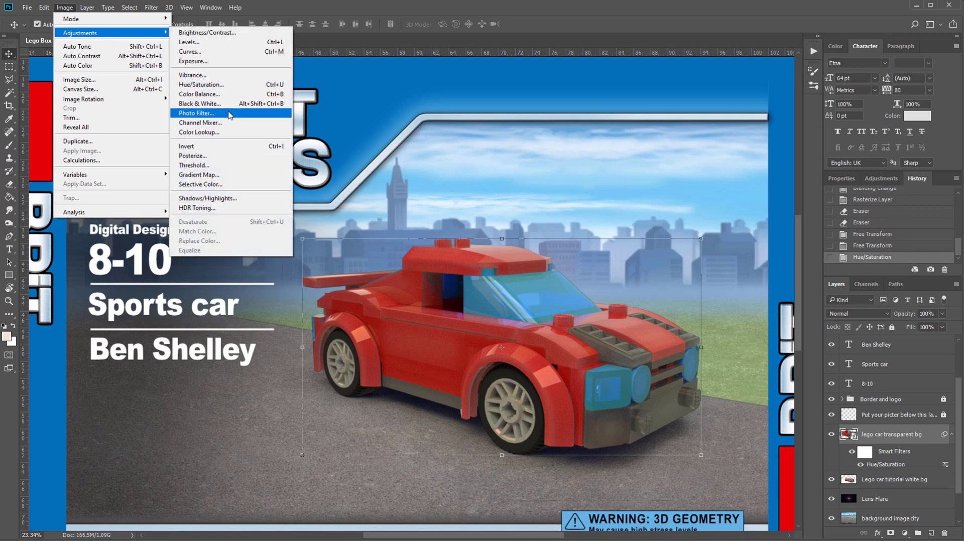
pyautogui.moveTo(258, 56)
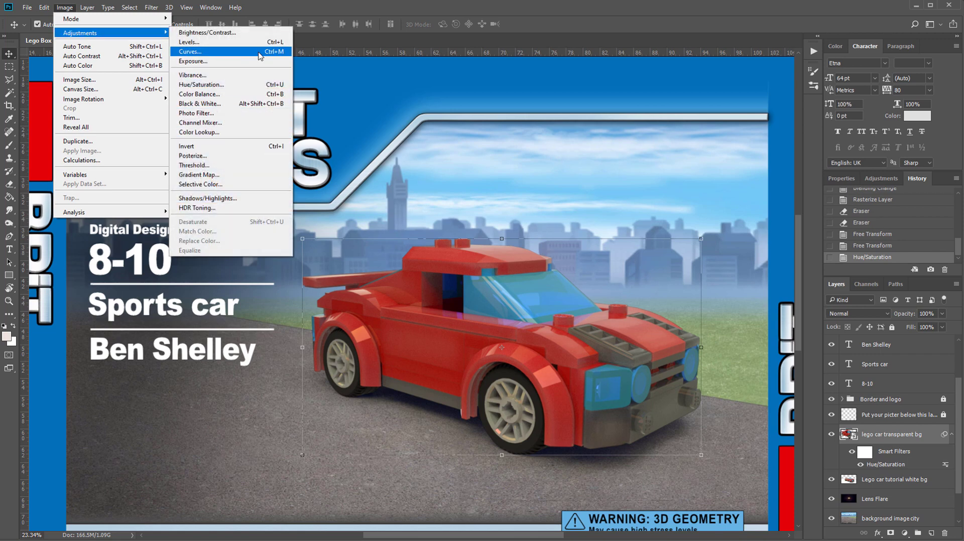
pyautogui.click(190, 51)
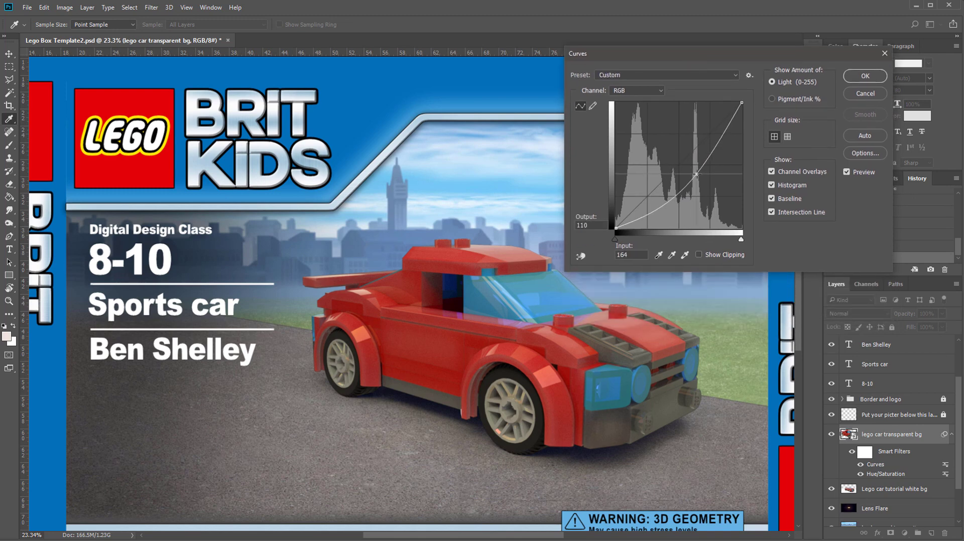
pyautogui.moveTo(695, 176); pyautogui.dragTo(672, 166)
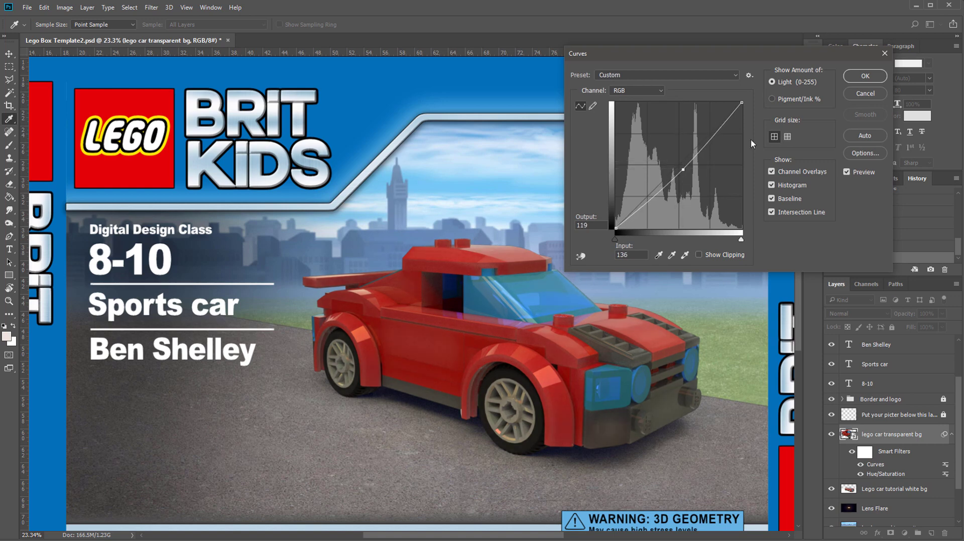
pyautogui.click(863, 76)
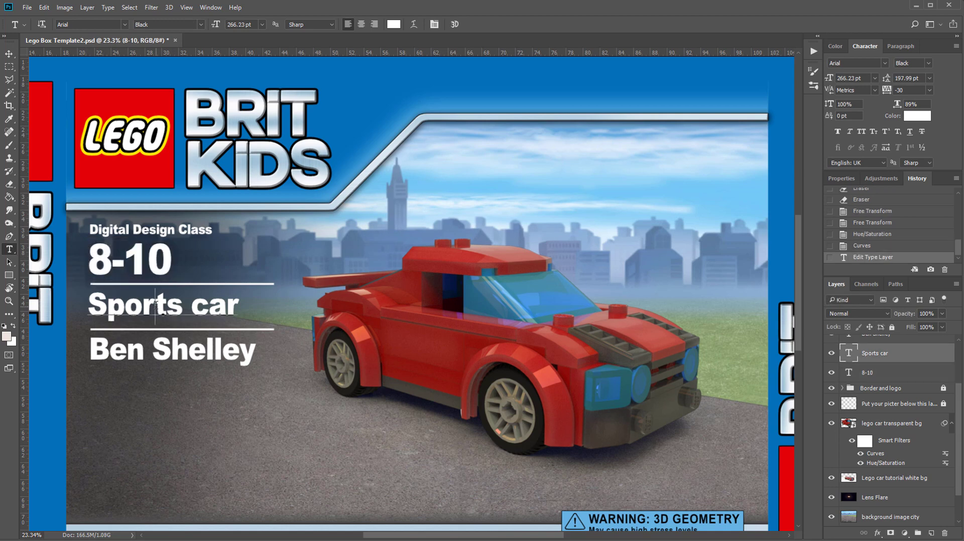
# Open the 'Sports car' text line for editing
pyautogui.doubleClick(163, 304)
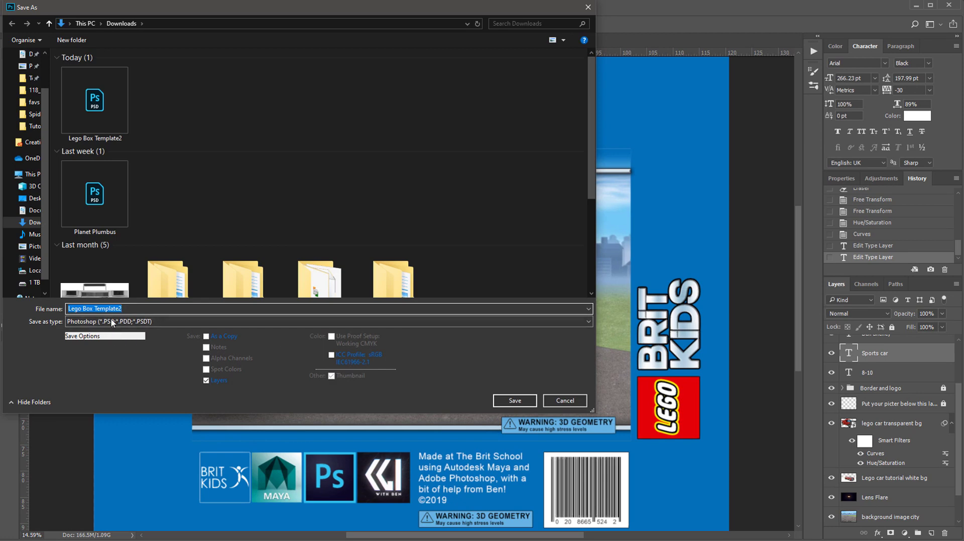
# Save the file as 'Lego Box Template2' in Photoshop (*.PSD) format
pyautogui.click(111, 308)
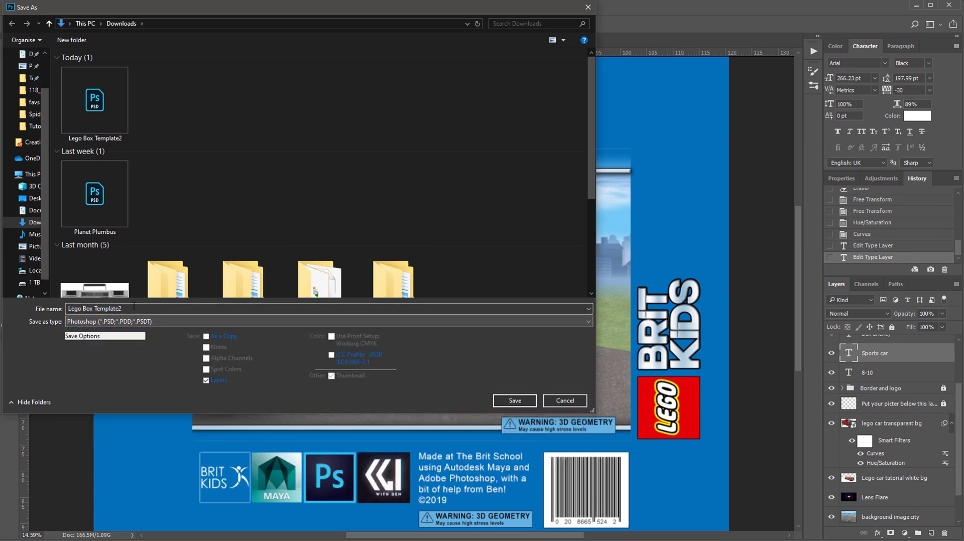
pyautogui.click(328, 320)
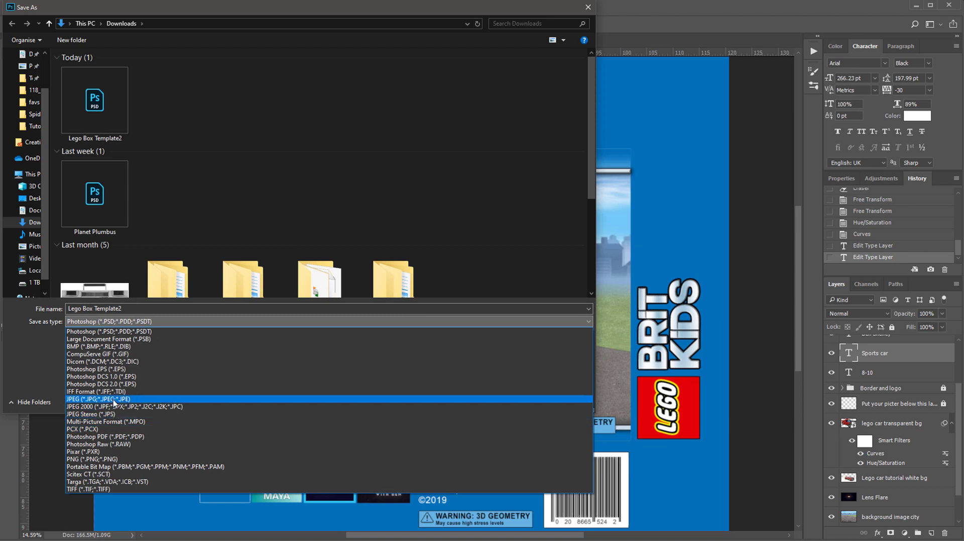
pyautogui.click(109, 331)
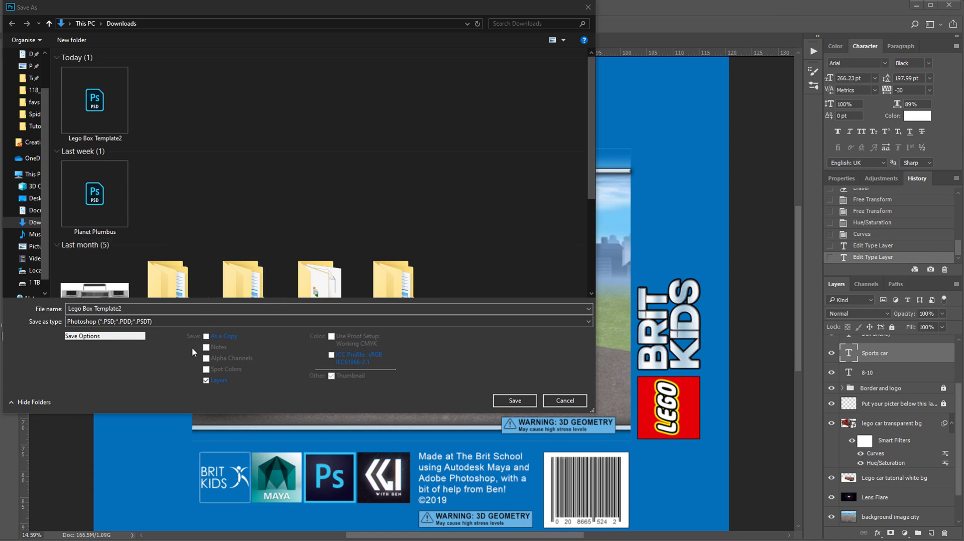
pyautogui.click(513, 400)
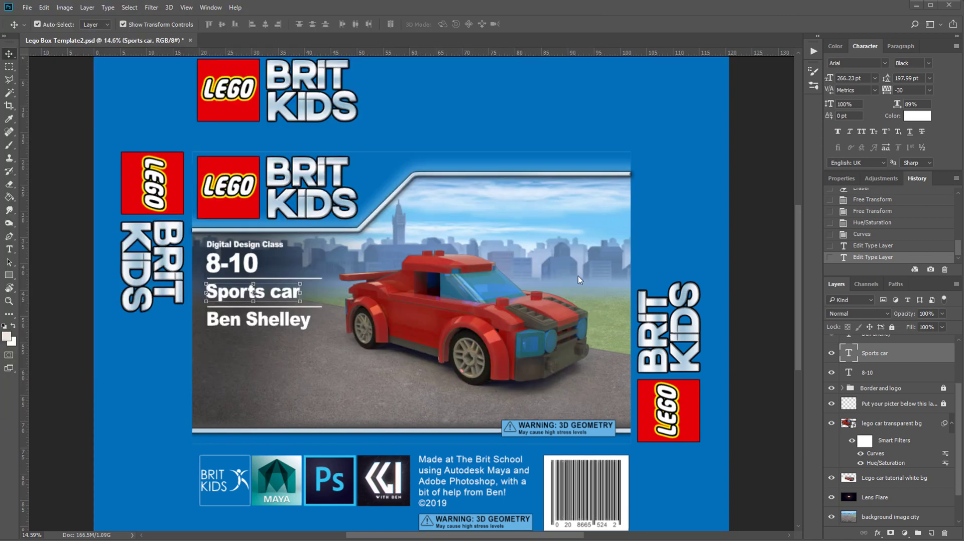
pyautogui.moveTo(538, 240)
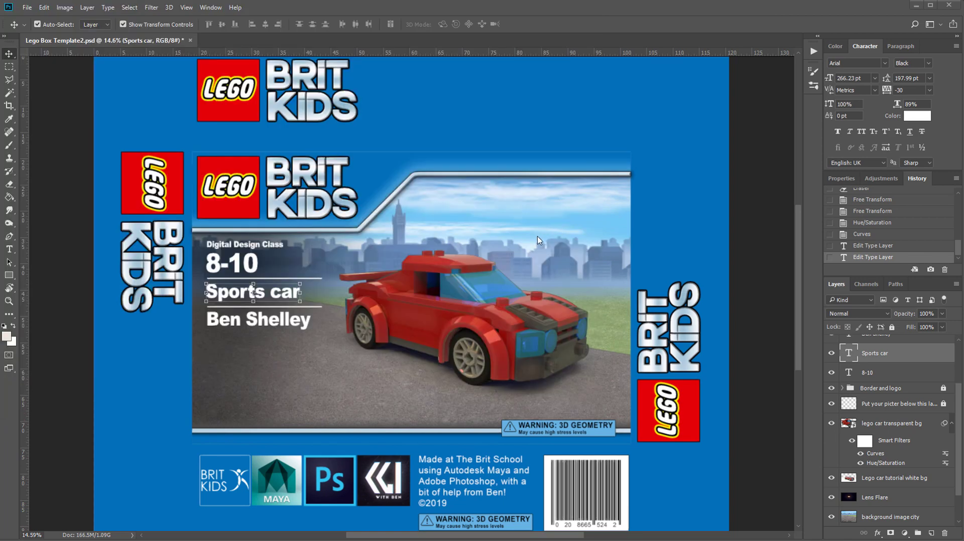